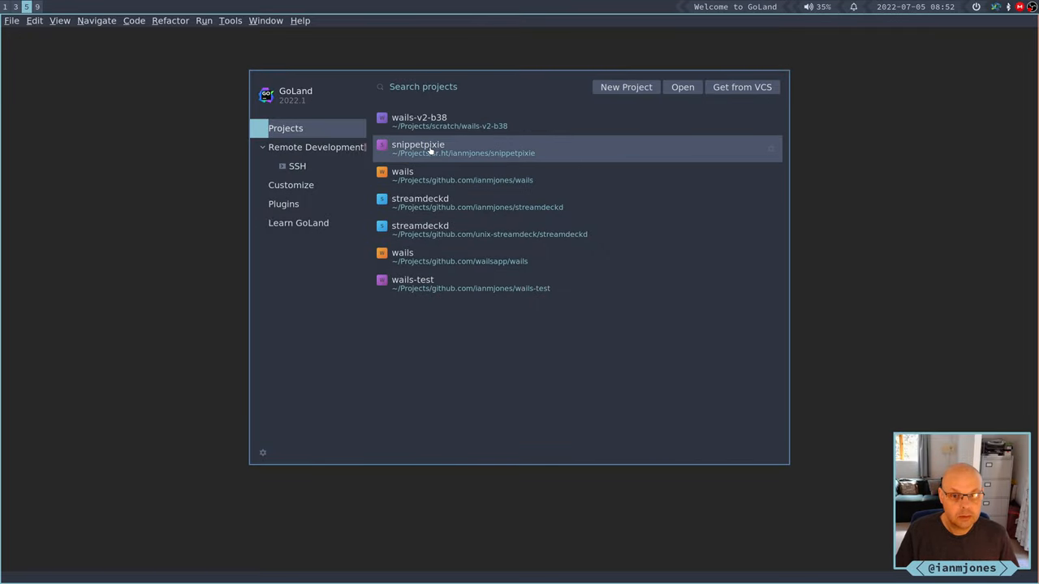
Open the snippetpixie project from the GoLand Welcome screen's Projects list
{"action": "double_click", "coordinate": [417, 148]}
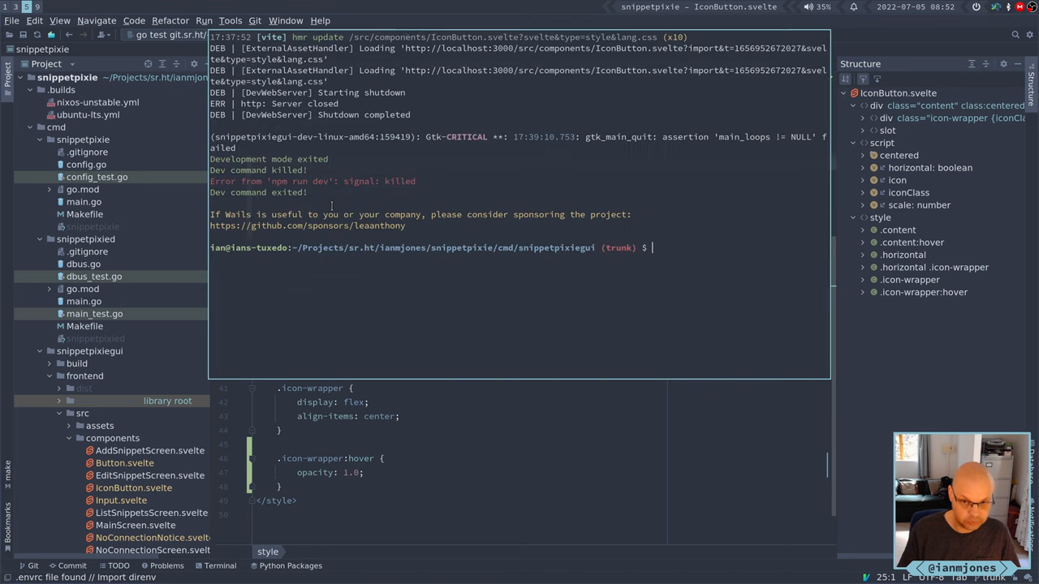
Run 'wails dev' in the snippetpixiegui terminal to launch the Snippet Pixie window
{"action": "type", "text": "wails dev"}
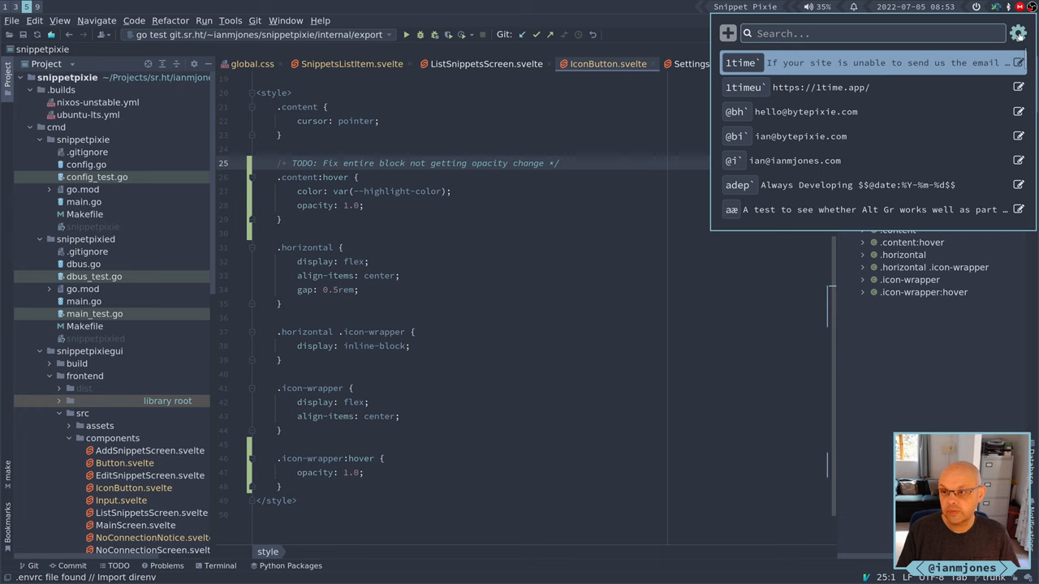
Open Snippet Pixie's Settings from the gear icon and scroll through Import & Export options
{"action": "left_click", "coordinate": [1019, 33]}
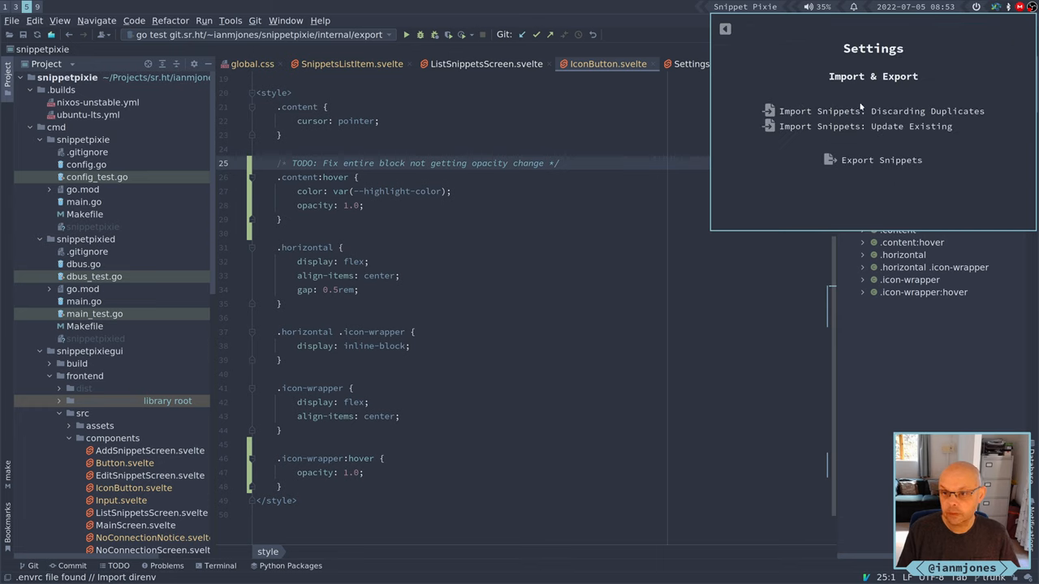
{"action": "mouse_move", "coordinate": [820, 126]}
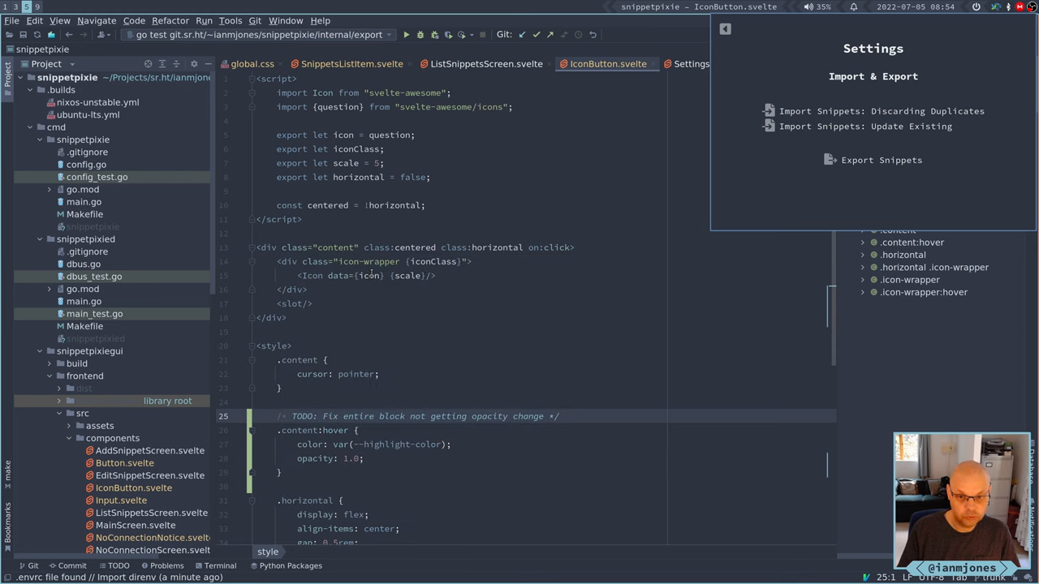
{"action": "scroll", "scroll_direction": "down", "scroll_amount": 3}
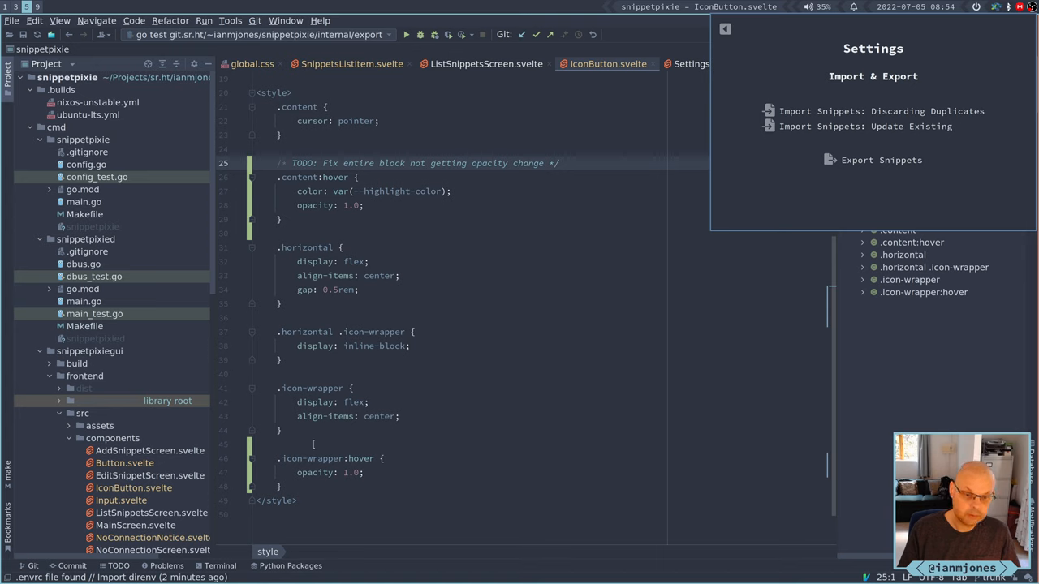
{"action": "mouse_move", "coordinate": [313, 458]}
{"action": "type", "text": "tent"}
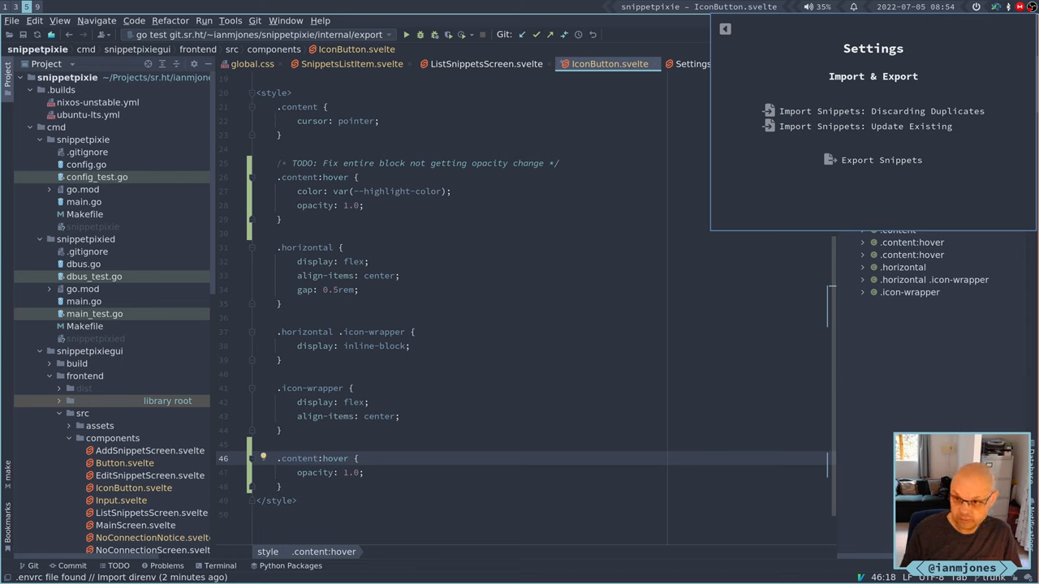
Rewrite the line 46 selector '.icon-wrapper:hover' as '.content:hover .icon-wrapper' in IconButton.svelte
{"action": "type", "text": ".icon-wrapper"}
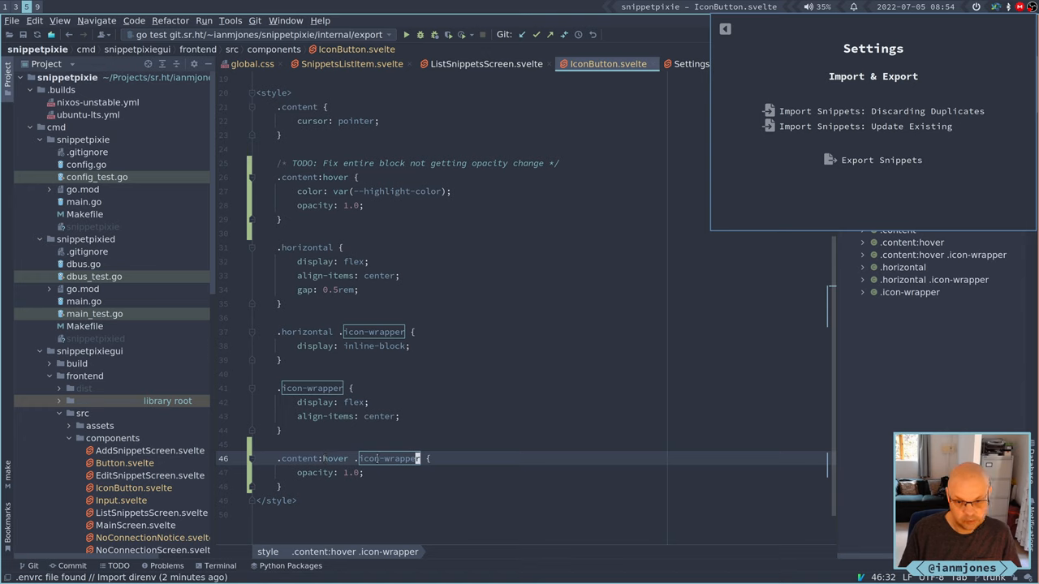
{"action": "mouse_move", "coordinate": [390, 459]}
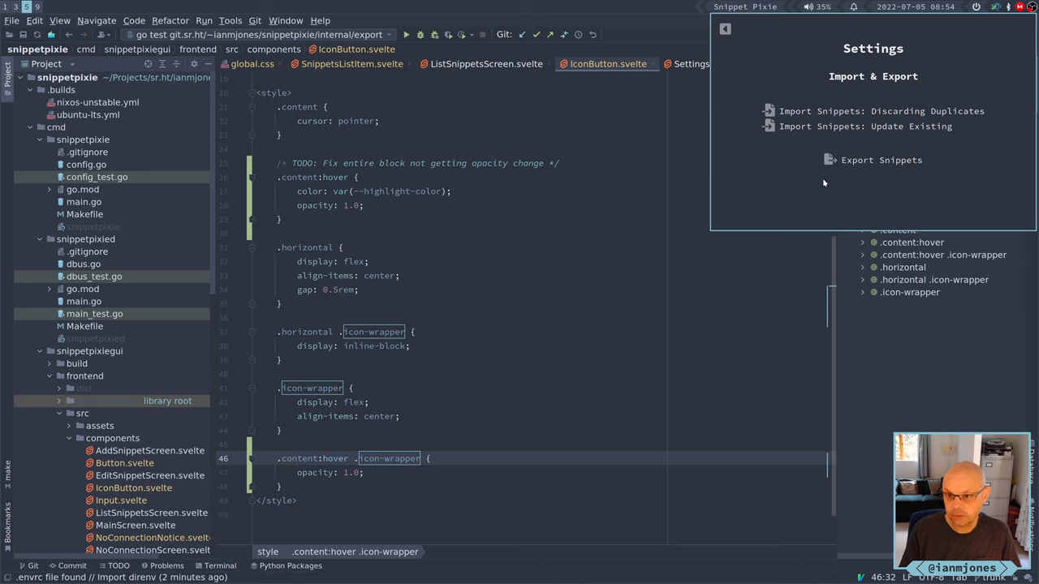
{"action": "mouse_move", "coordinate": [827, 179]}
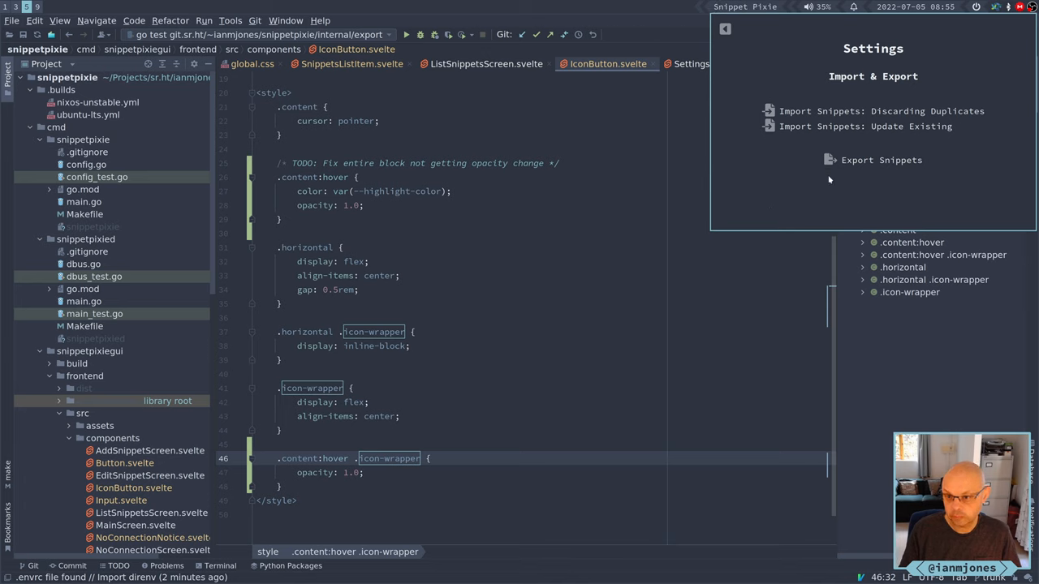
{"action": "mouse_move", "coordinate": [859, 173]}
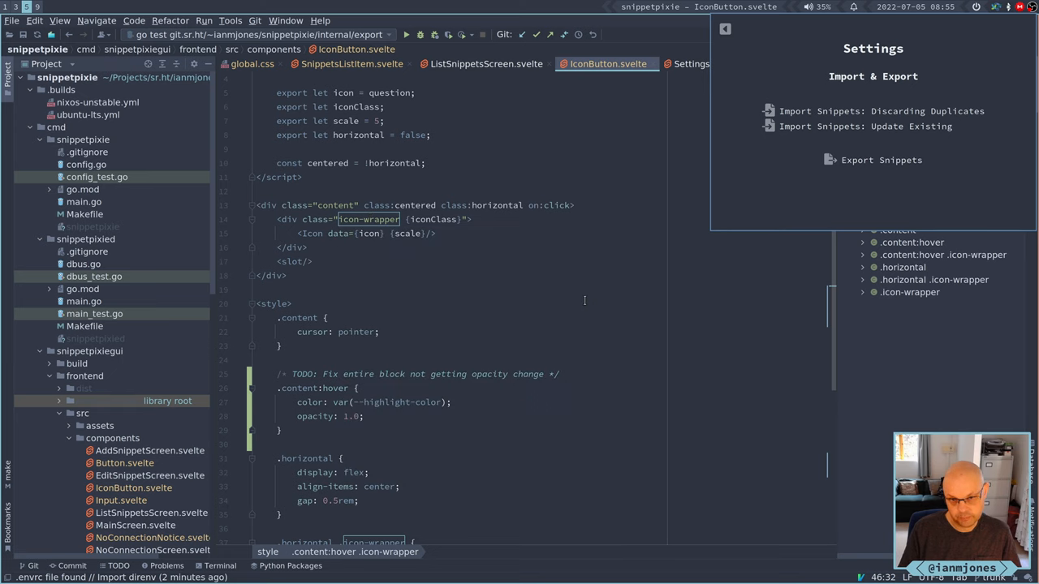
{"action": "scroll", "scroll_direction": "down", "scroll_amount": 3}
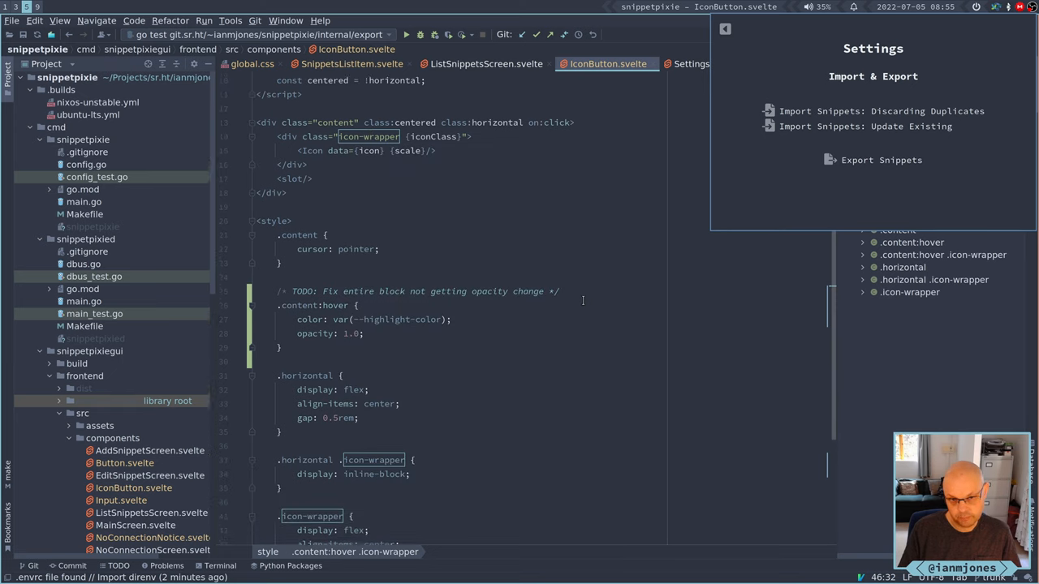
{"action": "scroll", "scroll_direction": "down", "scroll_amount": 3}
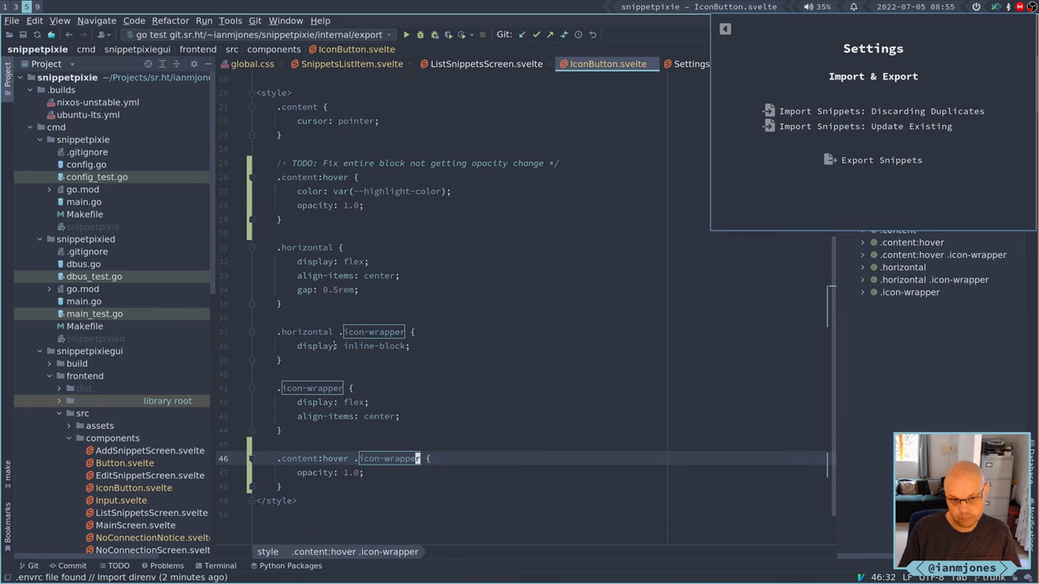
{"action": "mouse_move", "coordinate": [316, 346]}
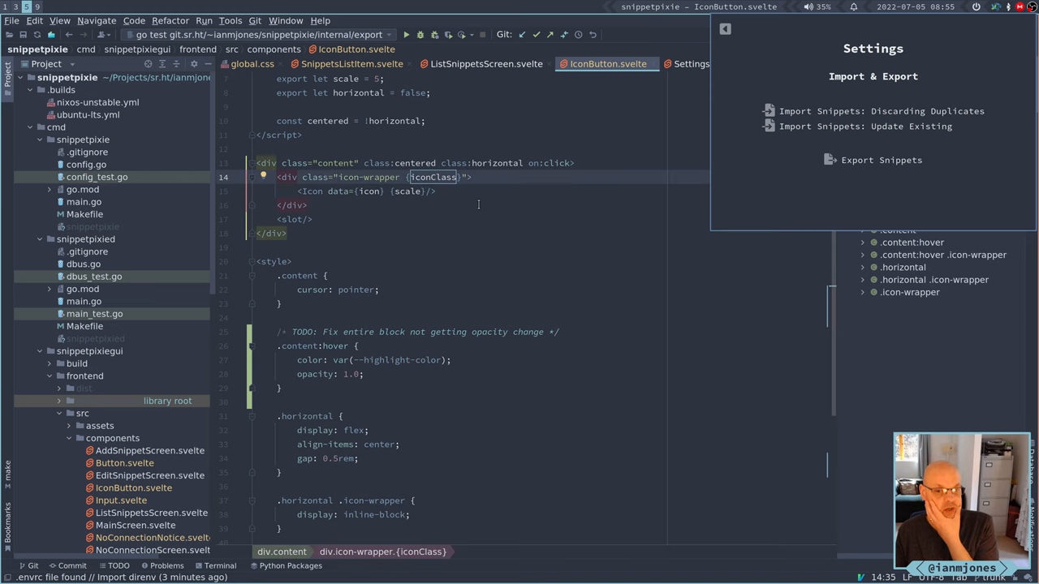
{"action": "mouse_move", "coordinate": [486, 209]}
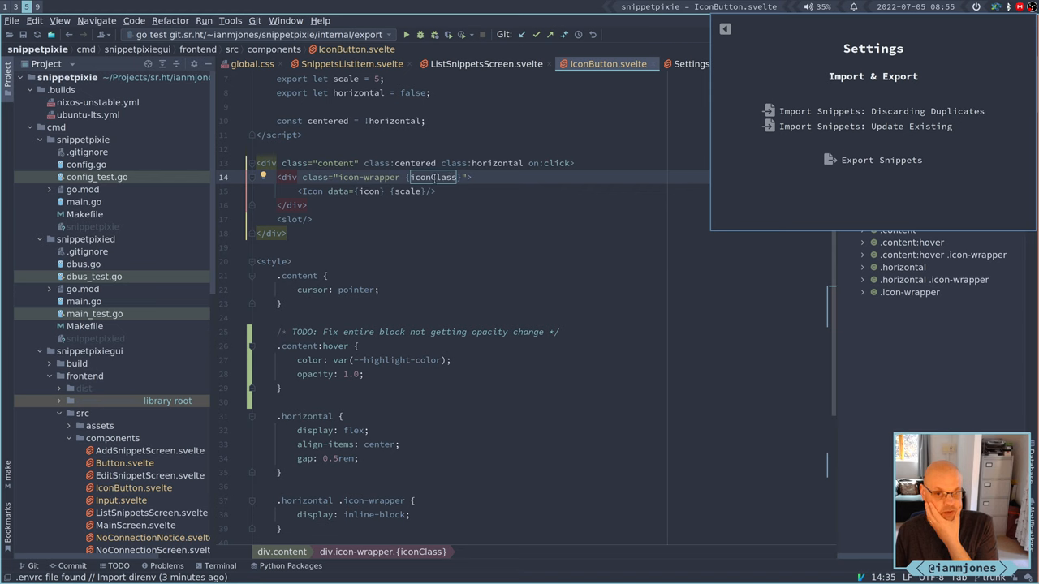
{"action": "scroll", "scroll_direction": "down", "scroll_amount": 3}
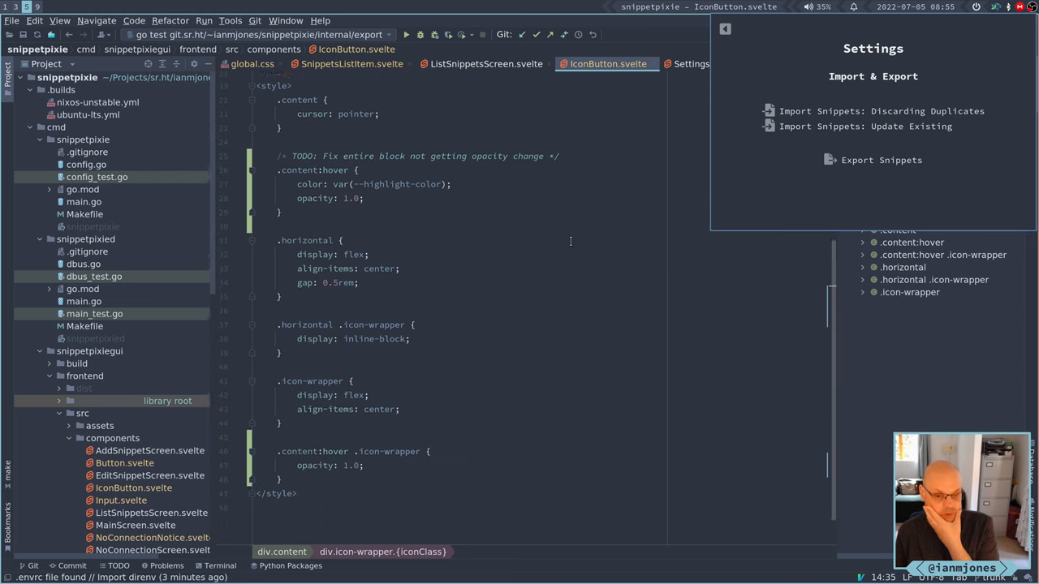
{"action": "scroll", "scroll_direction": "down", "scroll_amount": 3}
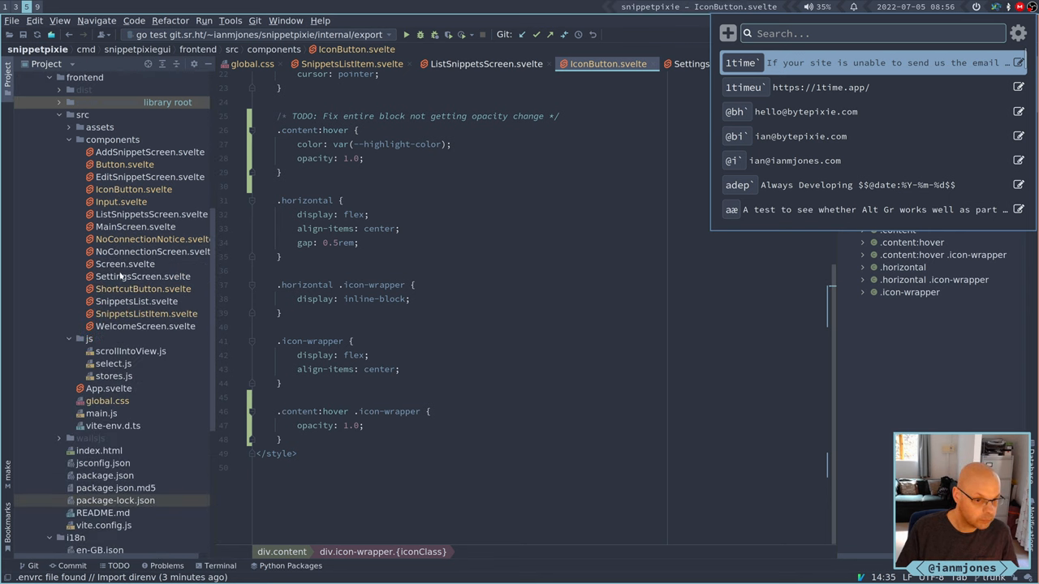
Open WelcomeScreen.svelte under frontend/src/components and scroll to its handleImportSnippets code
{"action": "left_click", "coordinate": [146, 325]}
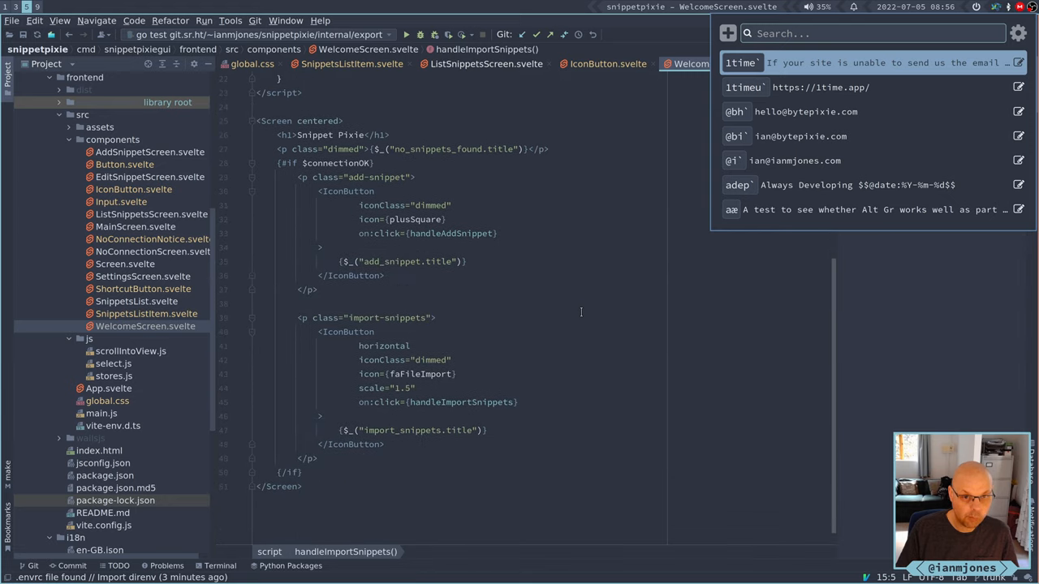
{"action": "scroll", "scroll_direction": "down", "scroll_amount": 3}
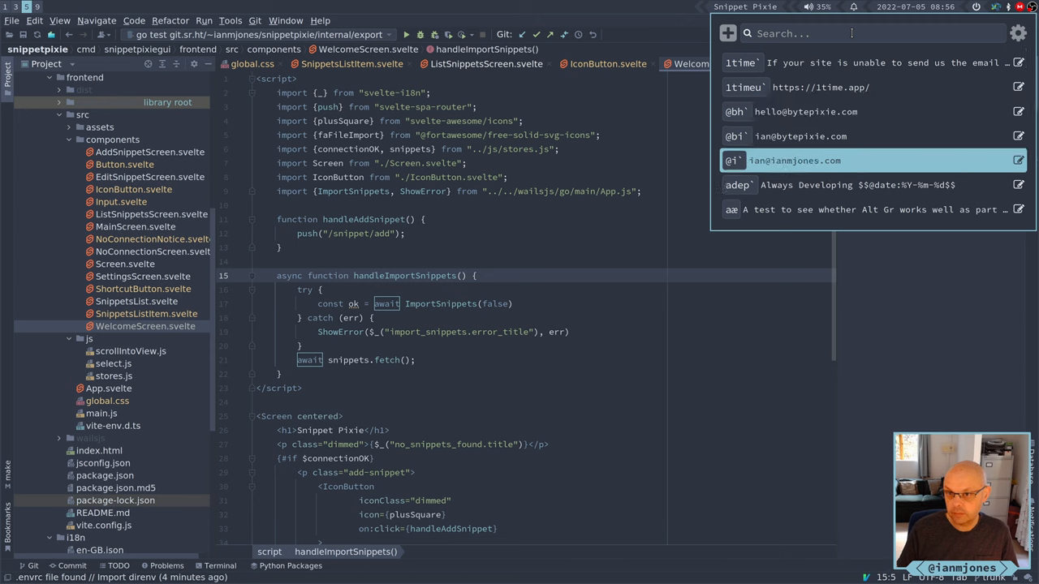
Search Snippet Pixie's list and confirm the new 'bapa' Block All Public Access entry
{"action": "left_click", "coordinate": [1017, 184]}
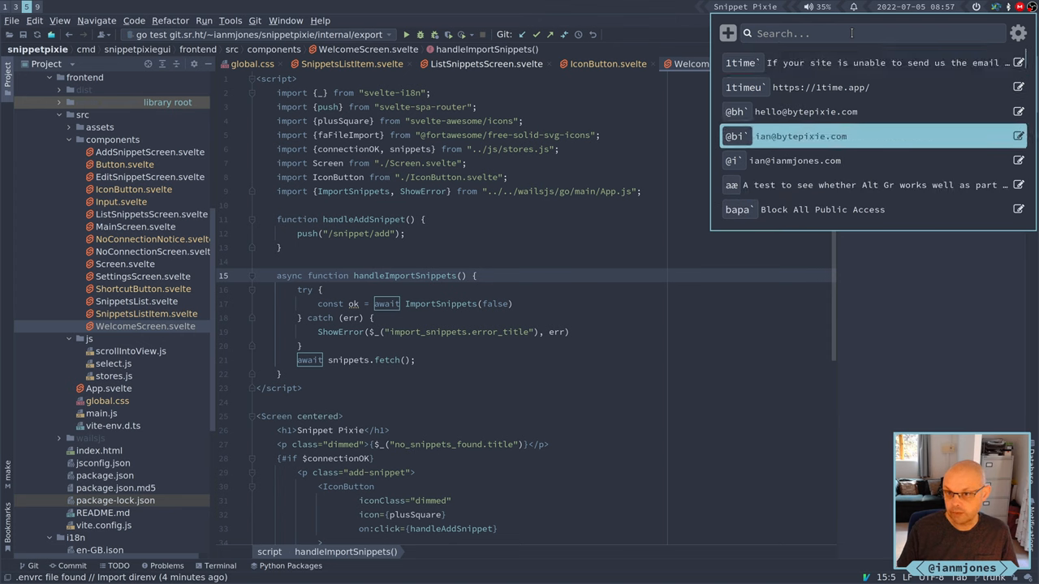
{"action": "scroll", "scroll_direction": "down", "scroll_amount": 3}
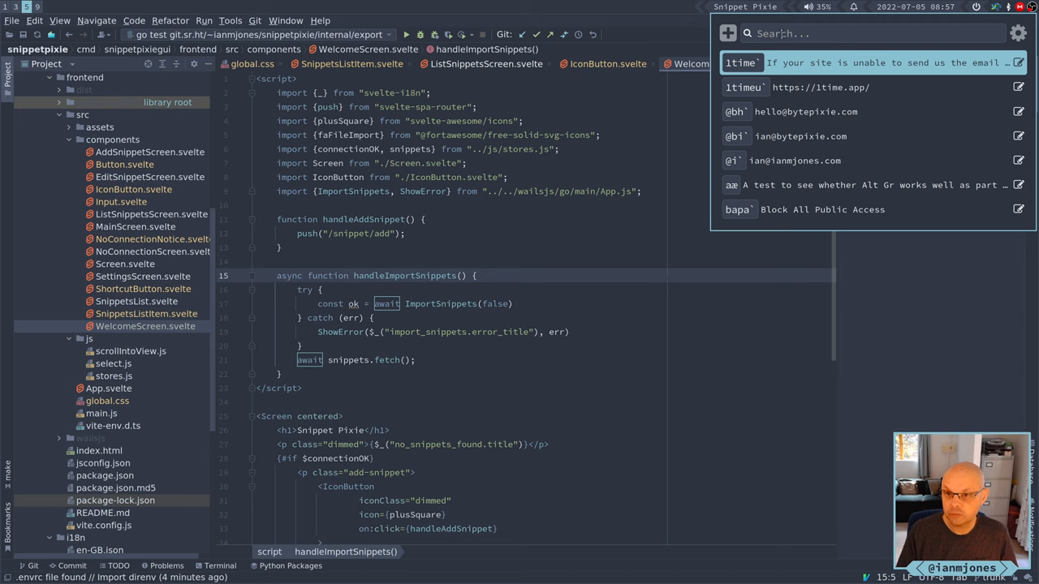
Fill the Add Snippet form with 'asdasd' as abbreviation and body, then cancel it
{"action": "left_click", "coordinate": [727, 33]}
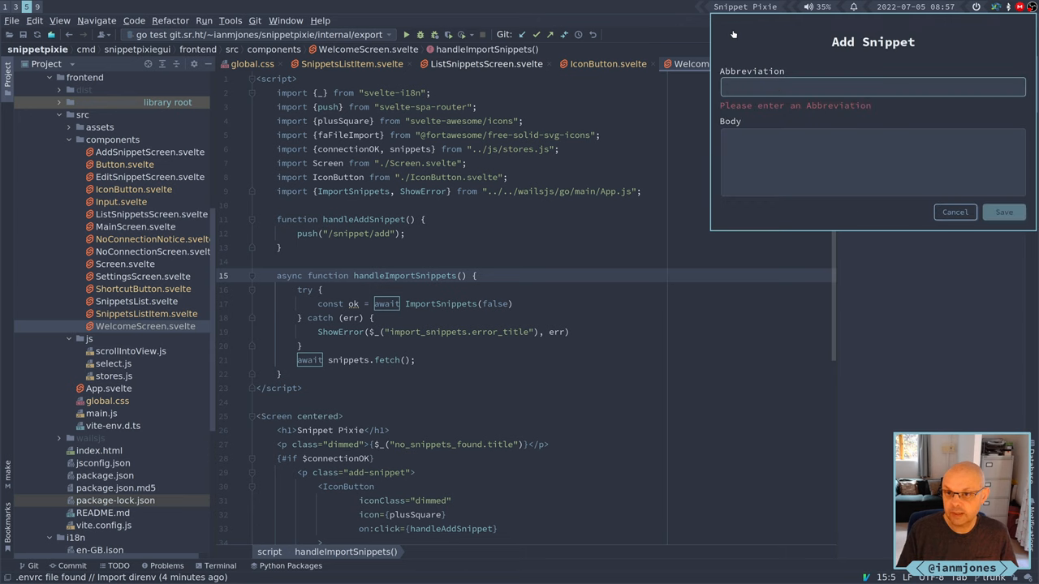
{"action": "left_click", "coordinate": [872, 161]}
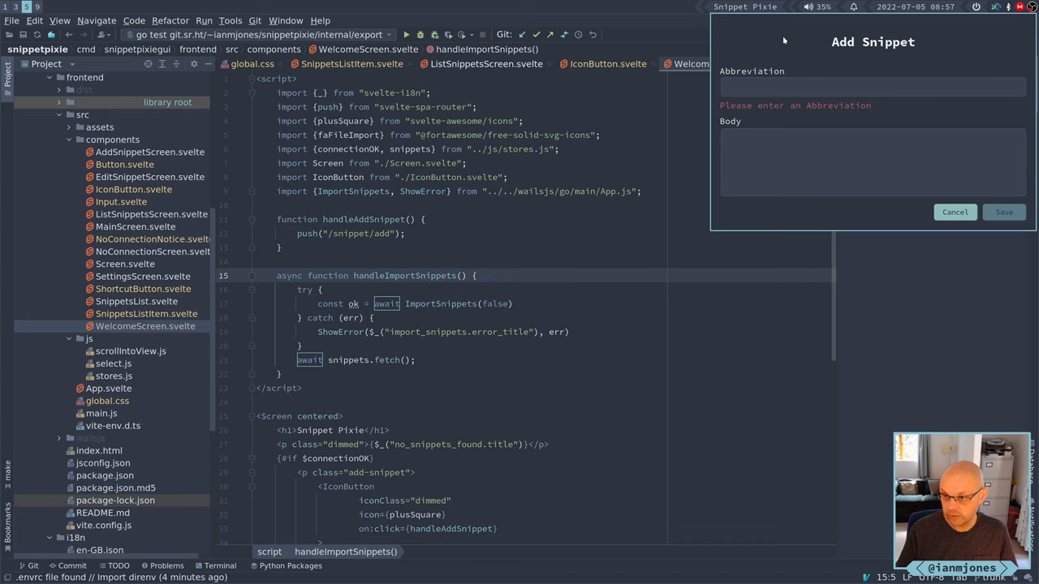
{"action": "left_click", "coordinate": [872, 87]}
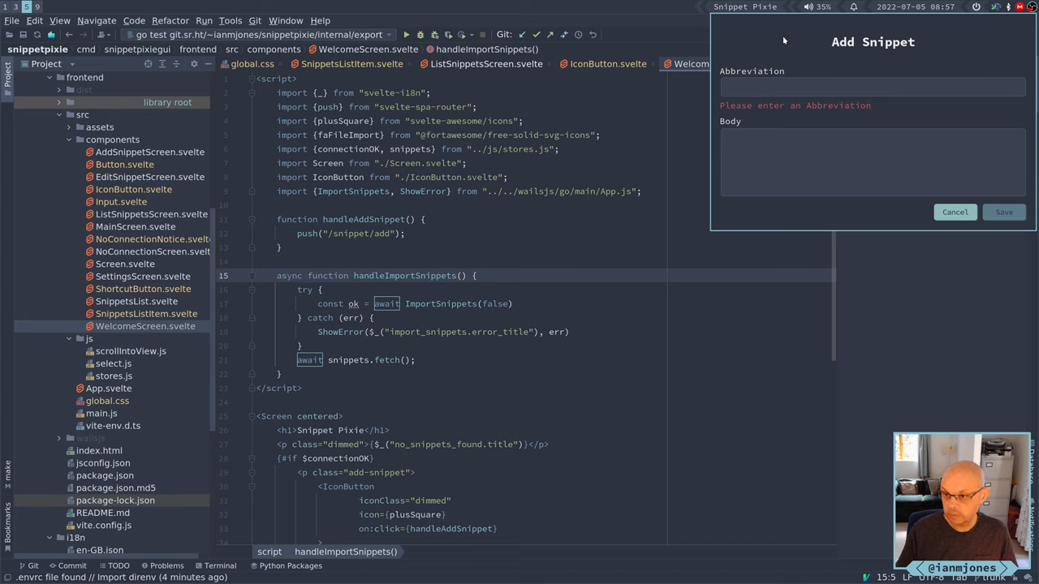
{"action": "left_click", "coordinate": [873, 162]}
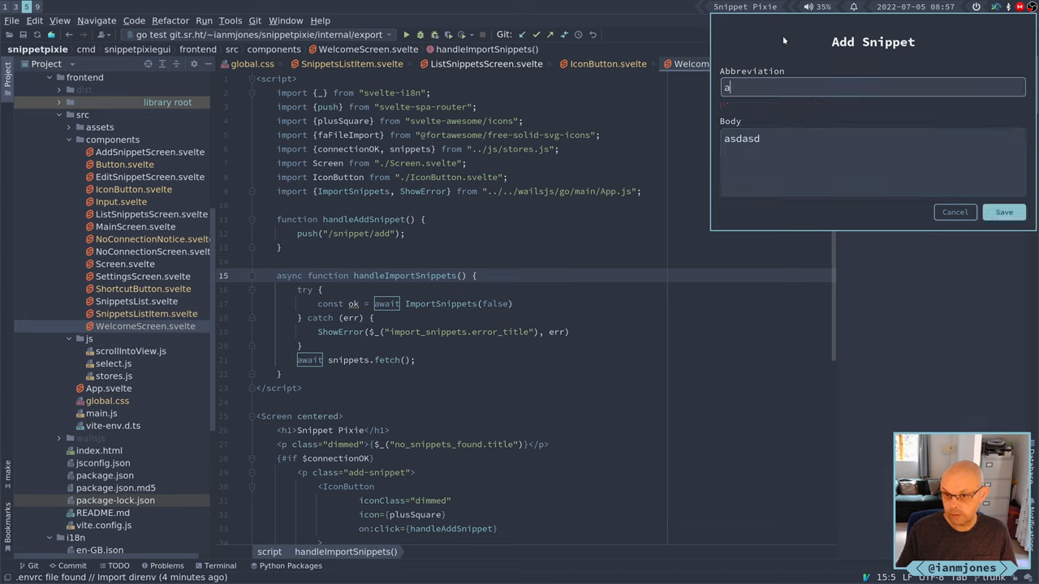
{"action": "type", "text": "sdasd"}
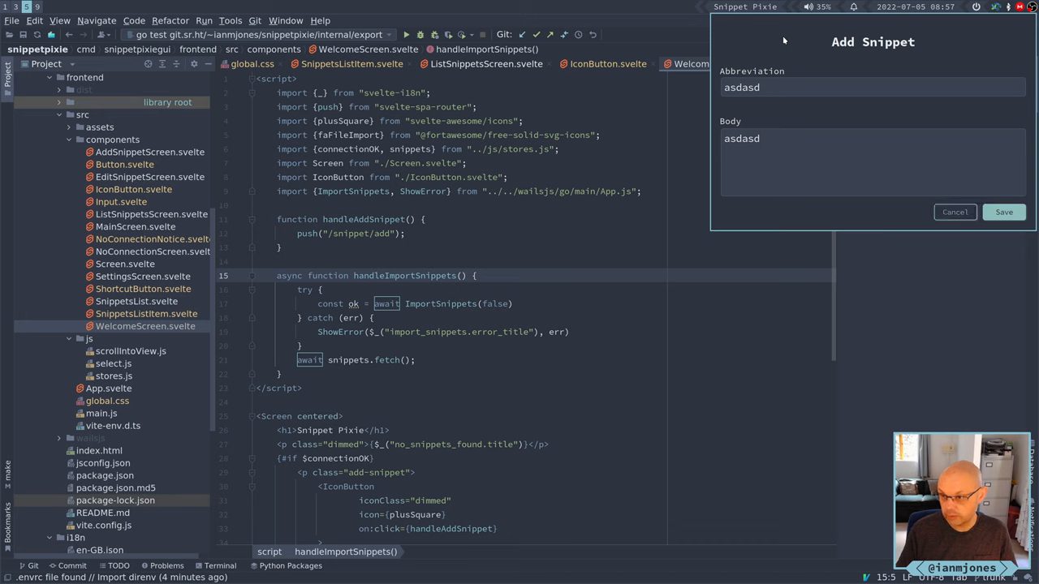
{"action": "left_click", "coordinate": [954, 212]}
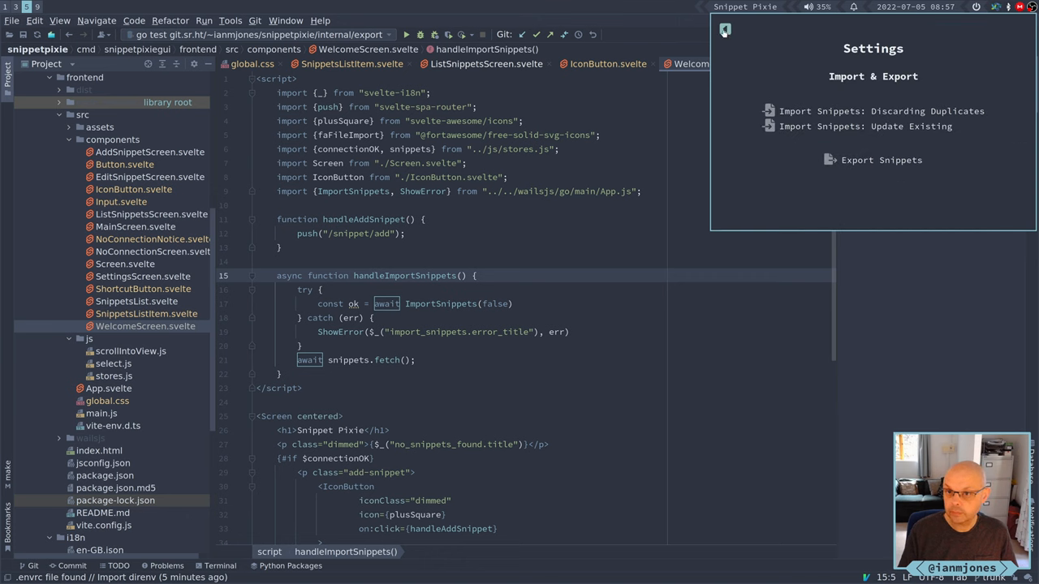
Return from Settings to the snippet list and hover over its rows
{"action": "left_click", "coordinate": [725, 31]}
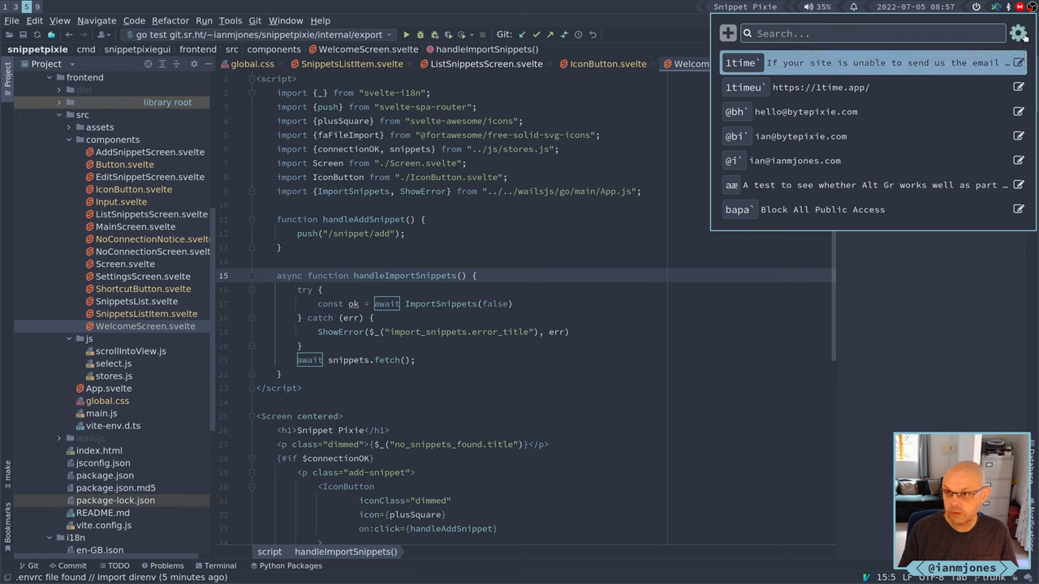
{"action": "left_click", "coordinate": [727, 33]}
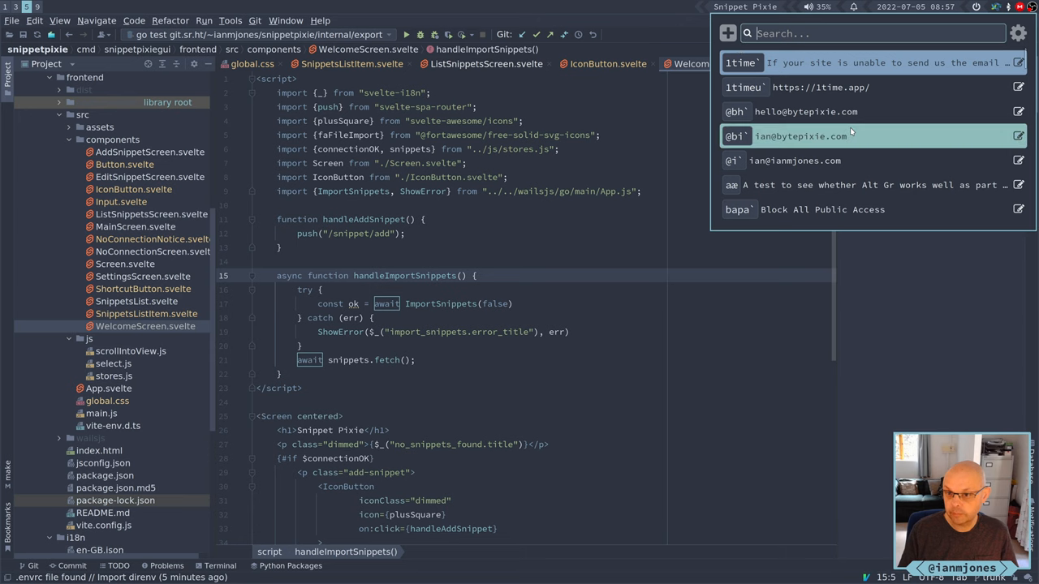
{"action": "left_click", "coordinate": [868, 62]}
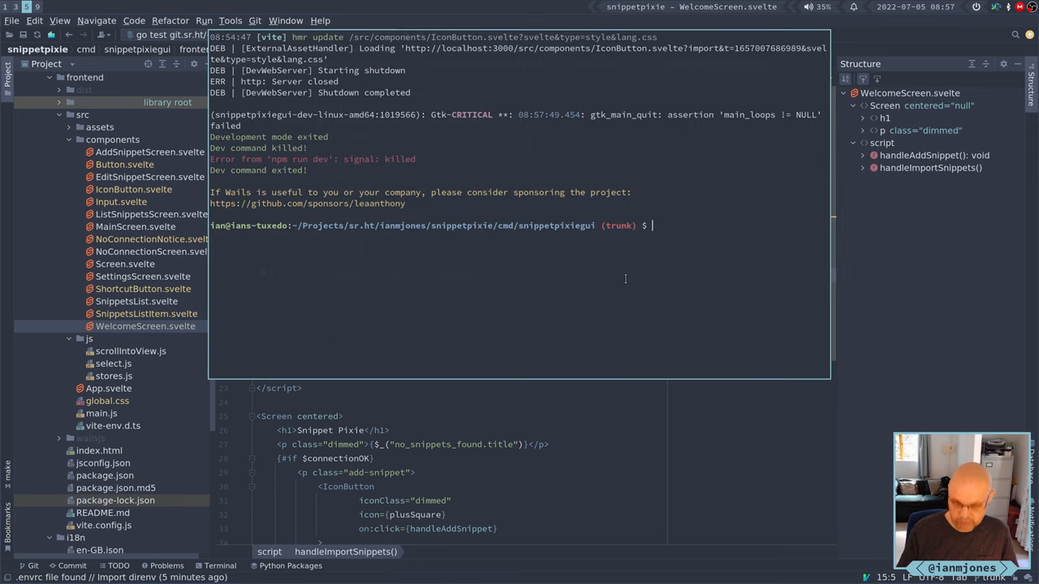
Run 'wails dev --search-and-paste', read the undefined-flag help, and retype it with quotes
{"action": "type", "text": "wails dev"}
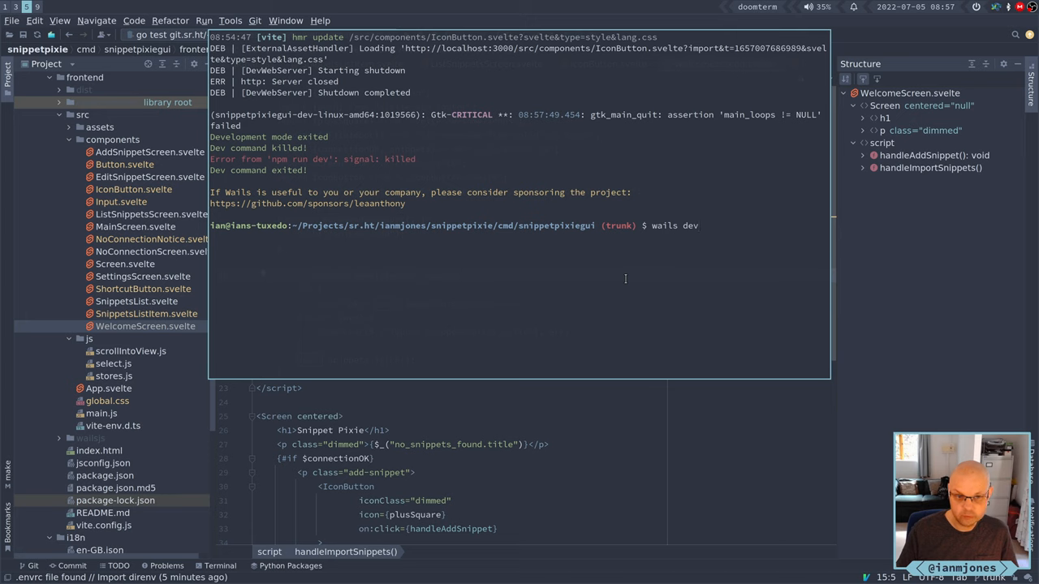
{"action": "type", "text": "--"}
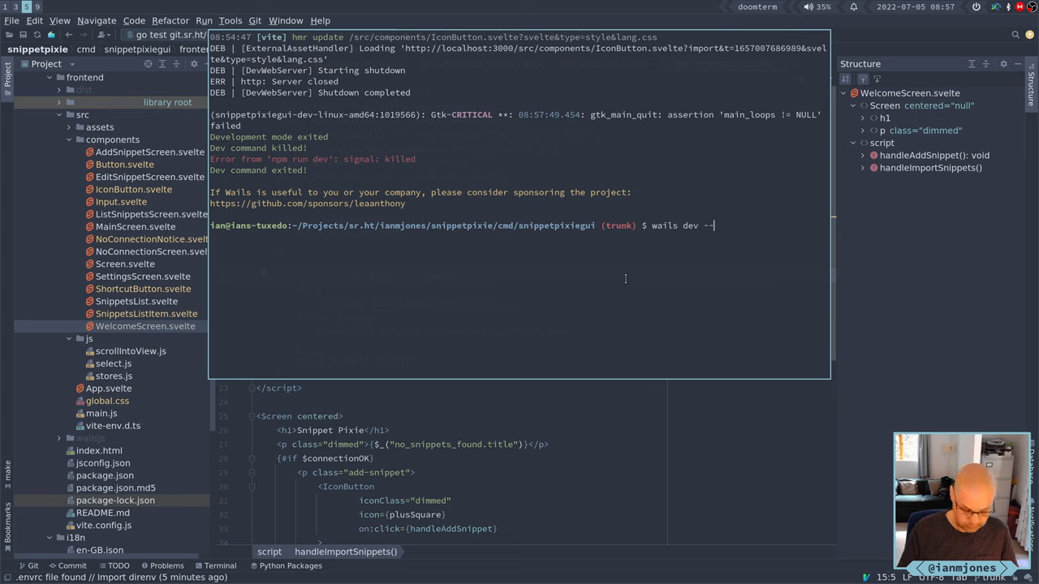
{"action": "type", "text": "search-"}
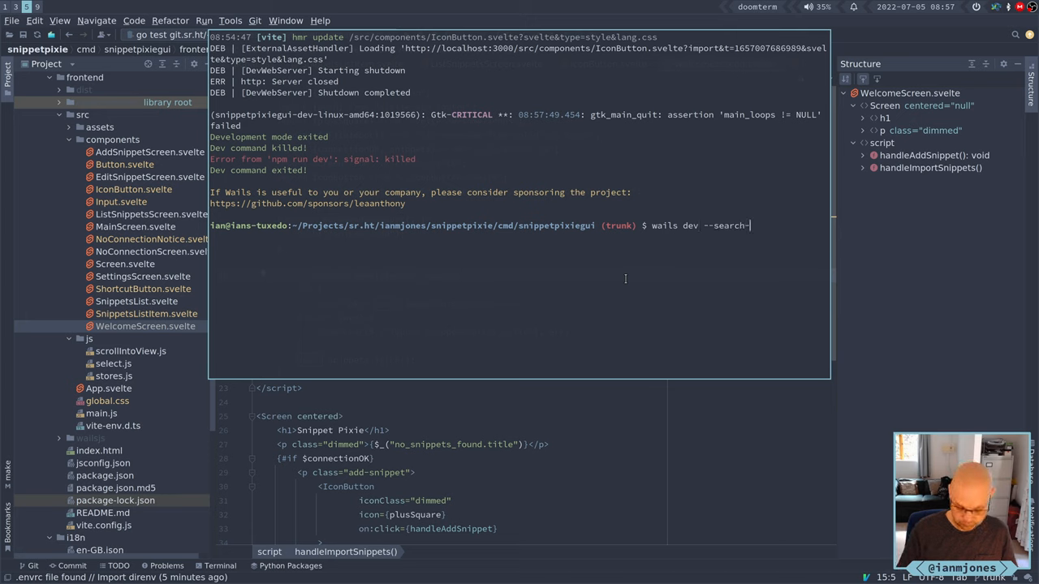
{"action": "type", "text": "and-p"}
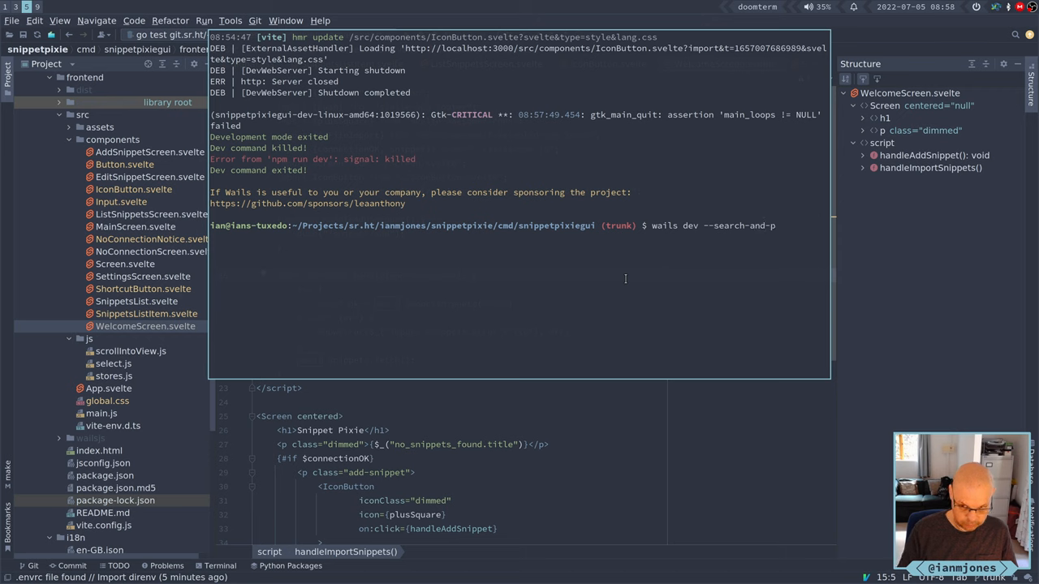
{"action": "type", "text": "aste"}
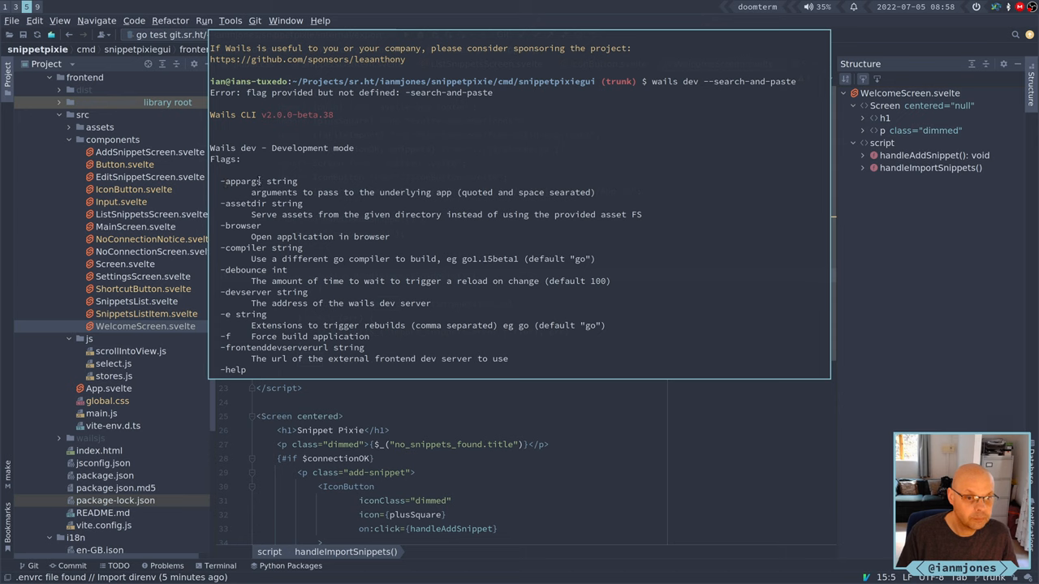
{"action": "mouse_move", "coordinate": [263, 182]}
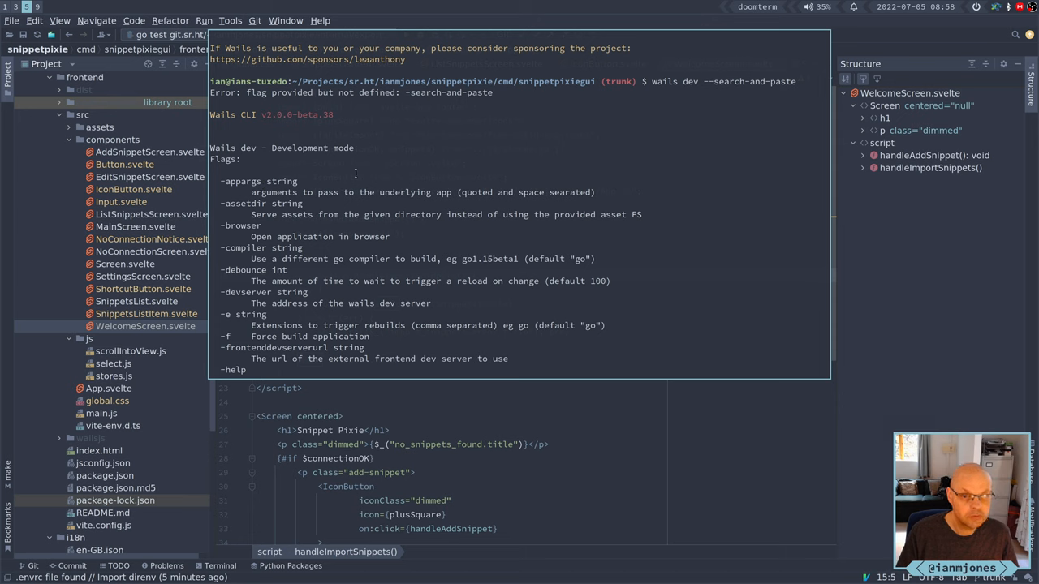
{"action": "mouse_move", "coordinate": [603, 181]}
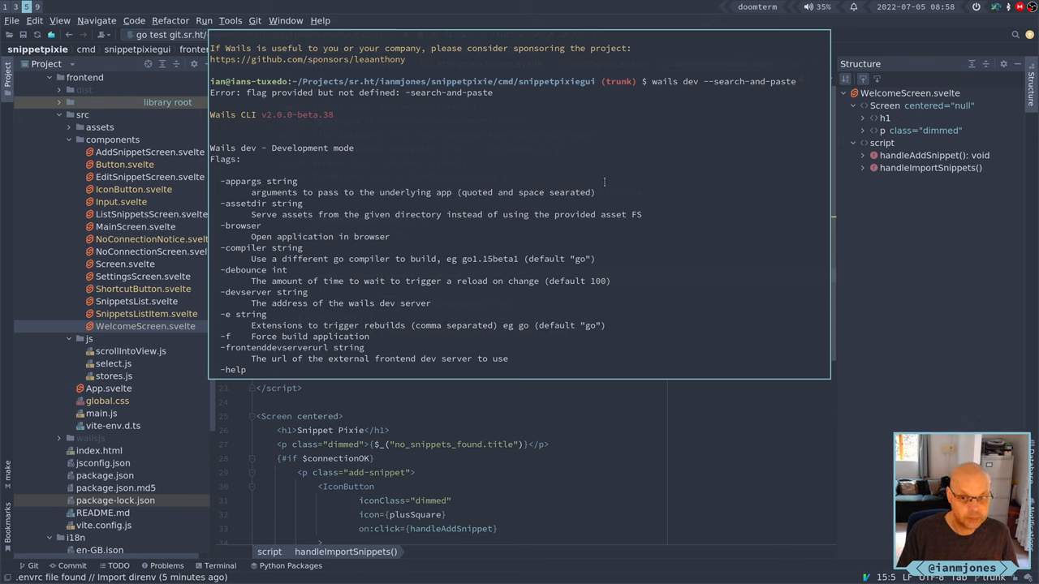
{"action": "mouse_move", "coordinate": [681, 186]}
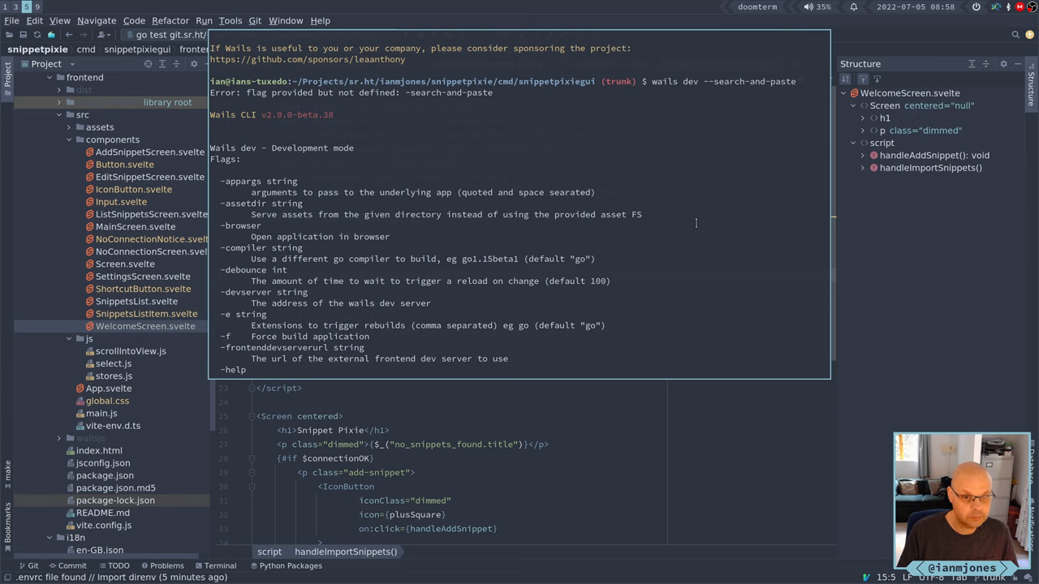
{"action": "scroll", "scroll_direction": "down", "scroll_amount": 3}
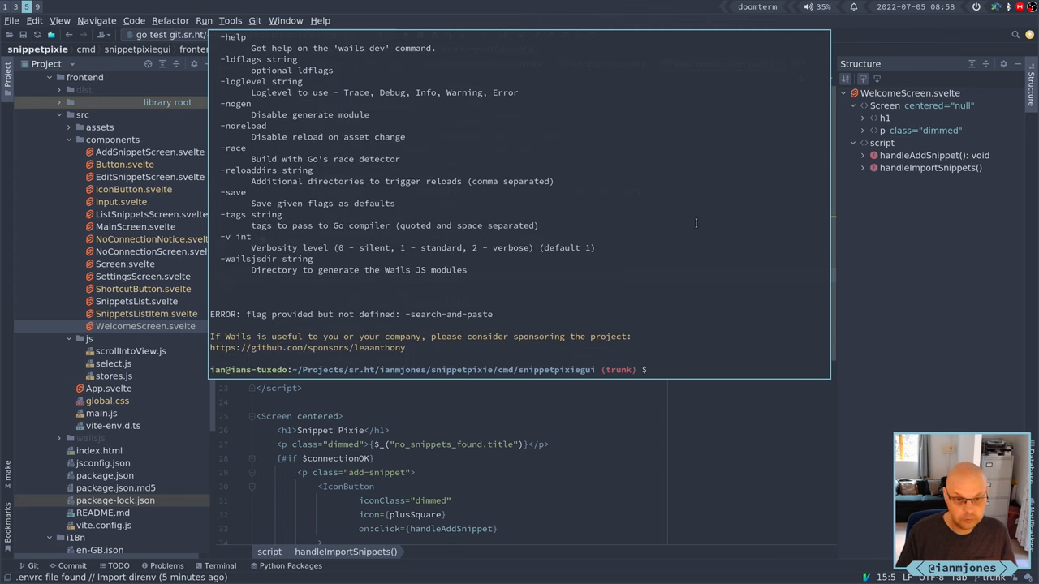
{"action": "type", "text": "wails dev --search-and-paste\""}
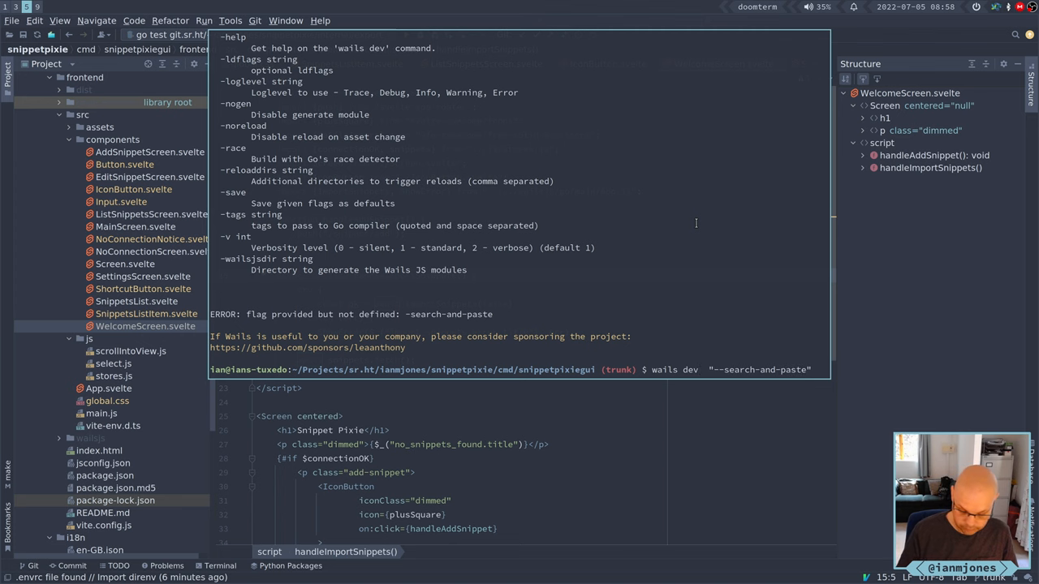
Launch wails dev with -appargs '--search-and-paste', then restart it using single quotes
{"action": "type", "text": "-appargs"}
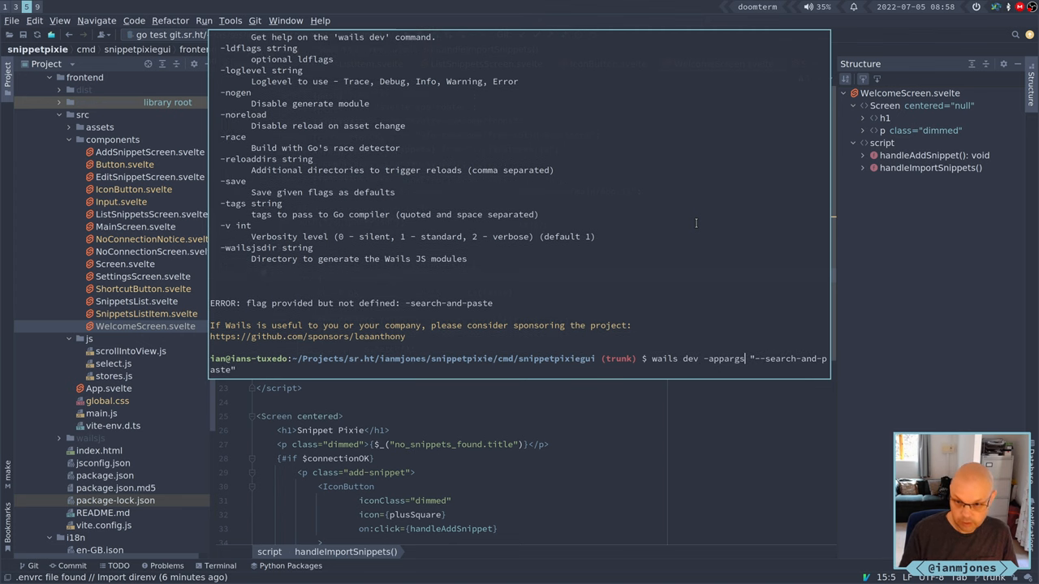
{"action": "key", "text": "Return"}
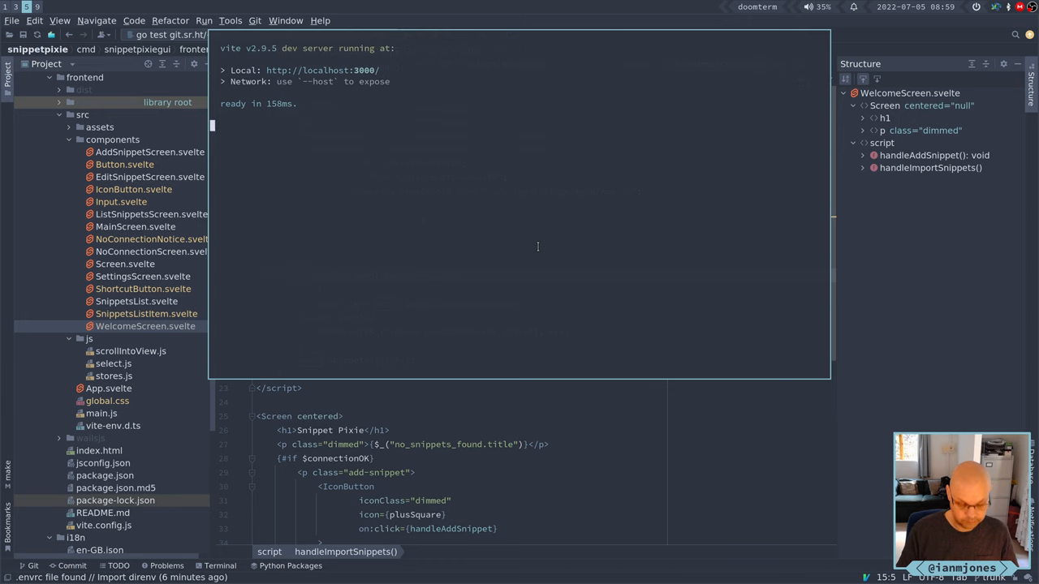
{"action": "key", "text": "ctrl+c"}
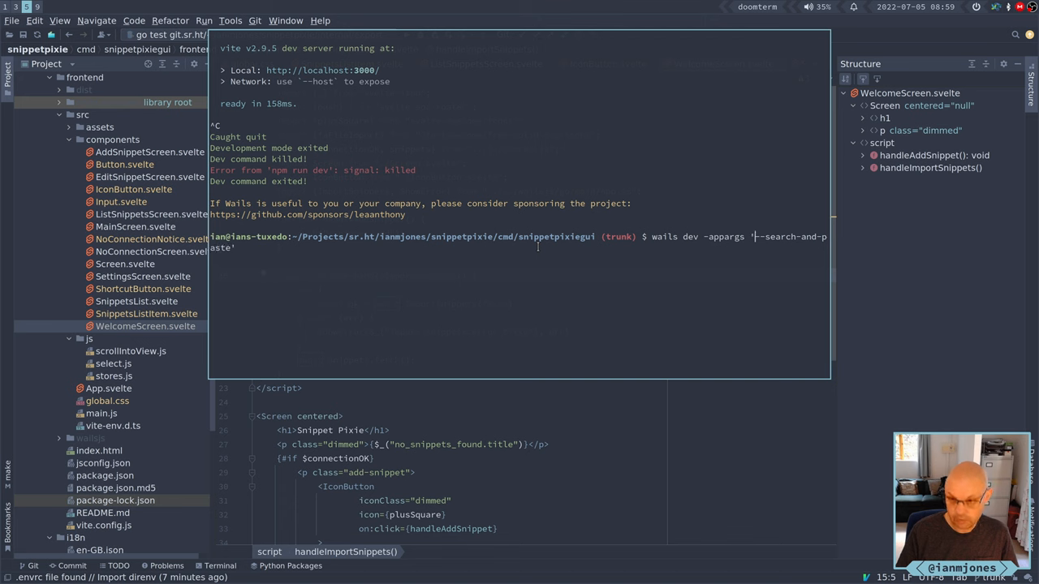
{"action": "key", "text": "enter"}
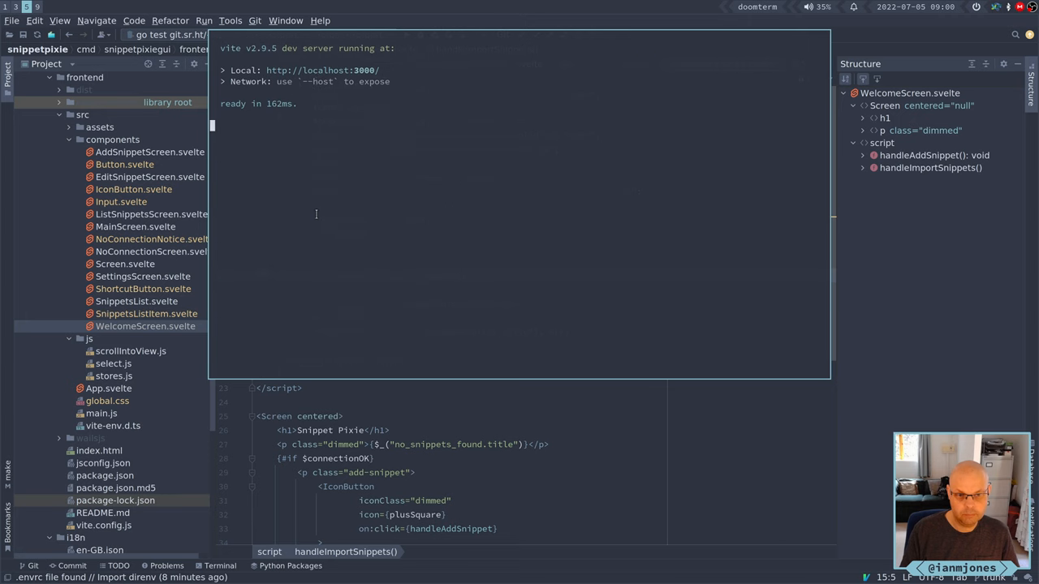
Stop the dev build, retry wails dev with --search-and-paste, then run make and make clean
{"action": "key", "text": "ctrl+c"}
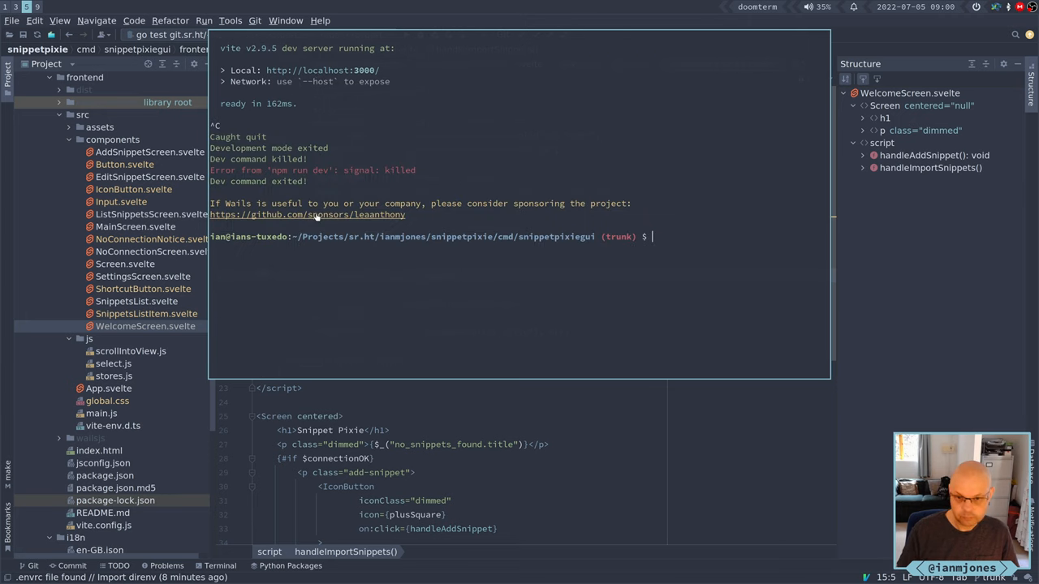
{"action": "type", "text": "wails dev -appargs '--search-and-paste'"}
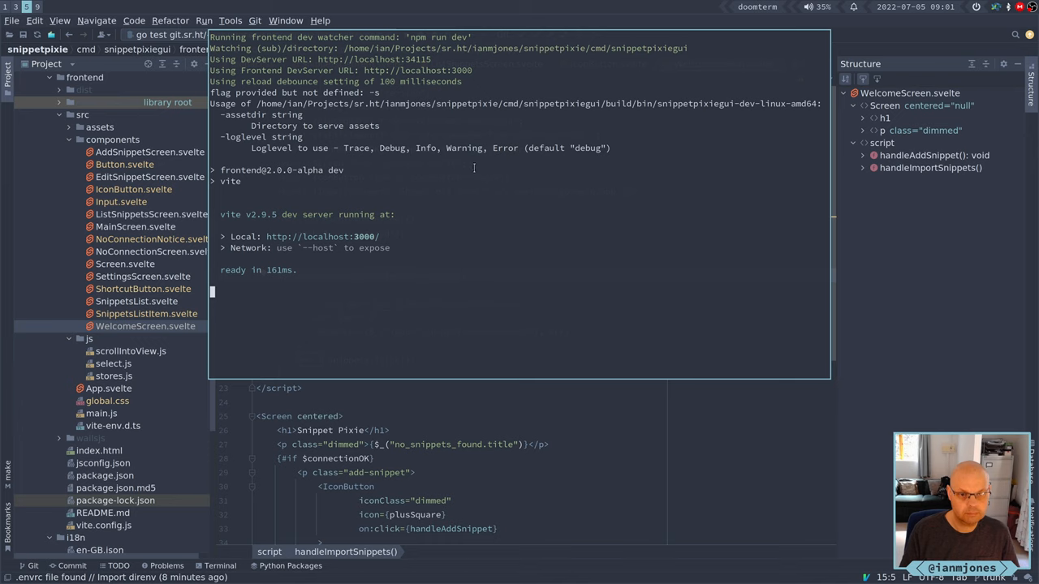
{"action": "key", "text": "ctrl+c"}
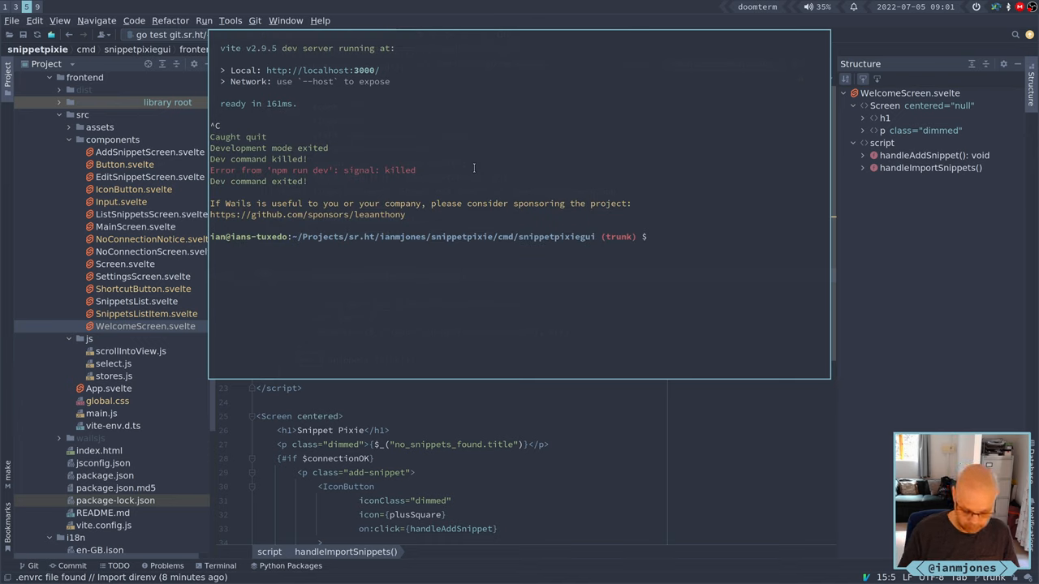
{"action": "type", "text": "make"}
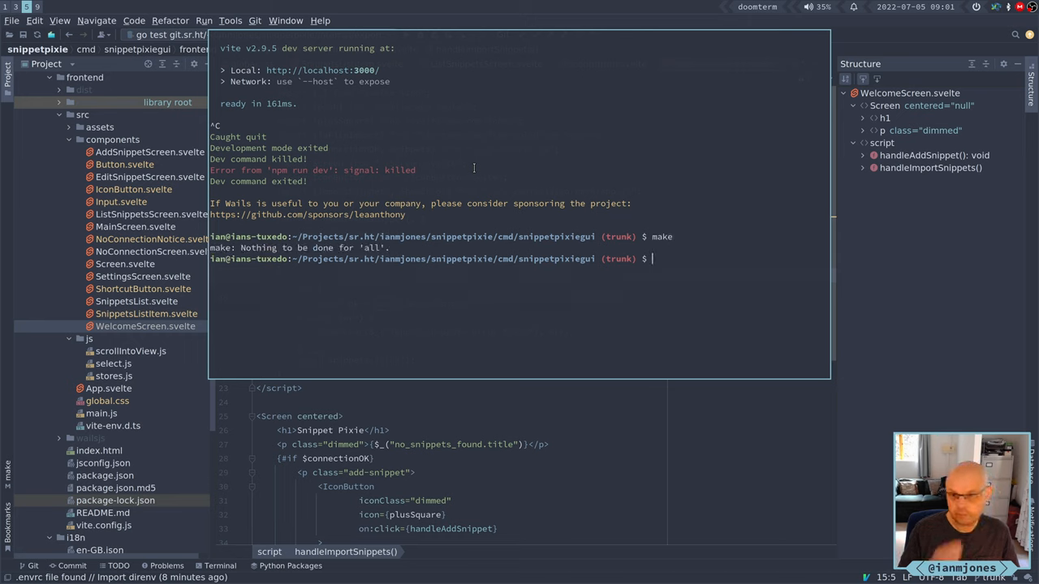
{"action": "type", "text": "make clean"}
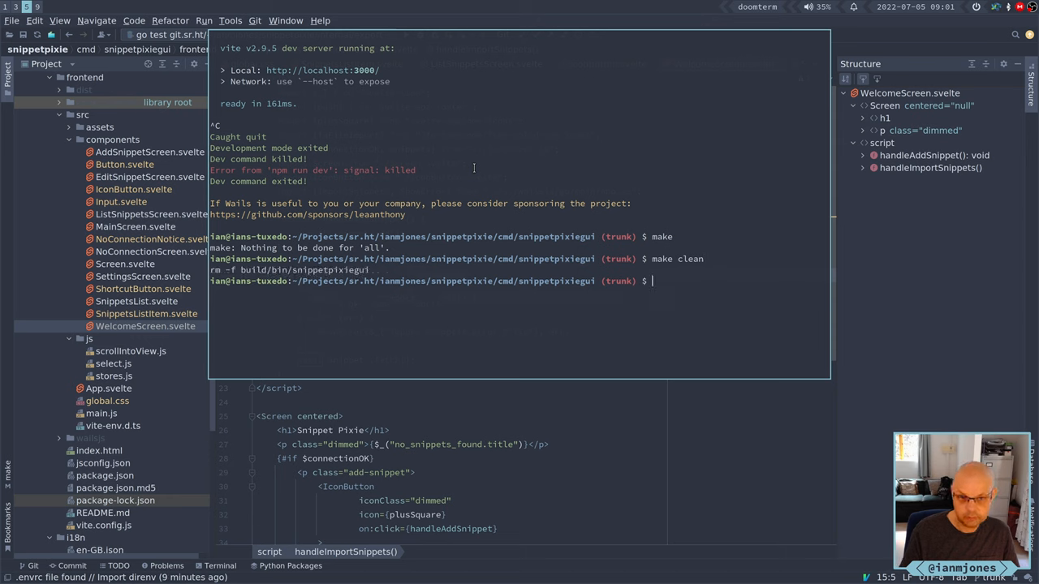
Build with make, then run ./build/bin/snippetpixiegui --search-and-paste
{"action": "type", "text": "make"}
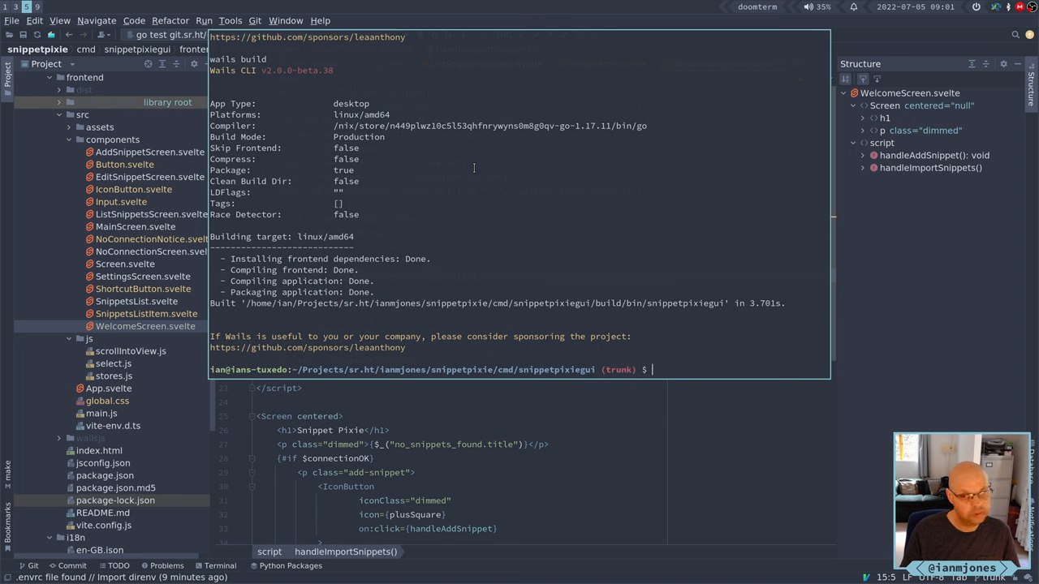
{"action": "type", "text": "./build/"}
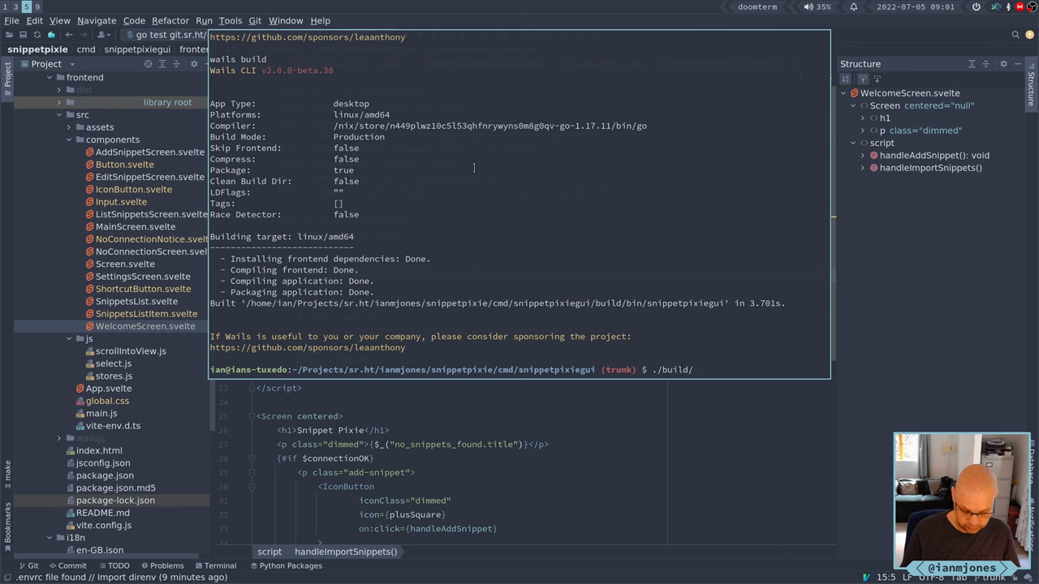
{"action": "type", "text": "bin/s"}
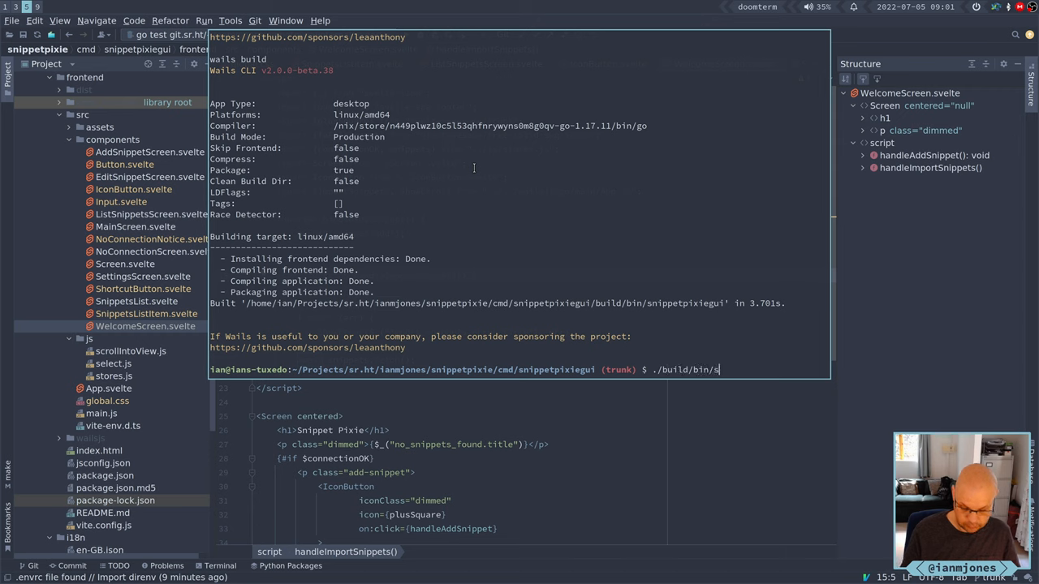
{"action": "type", "text": "nippetpixiegui"}
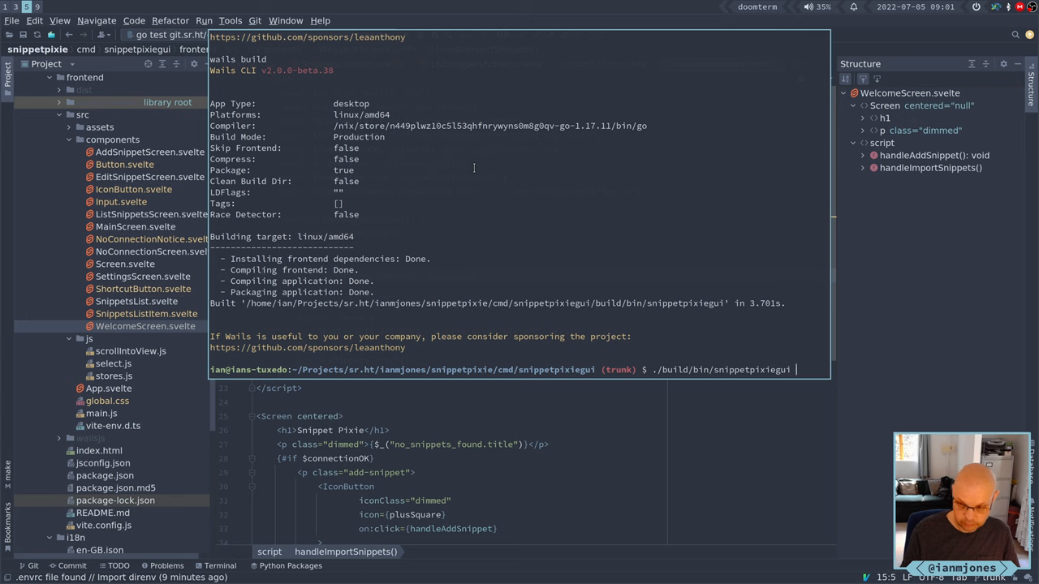
{"action": "type", "text": "--search-and"}
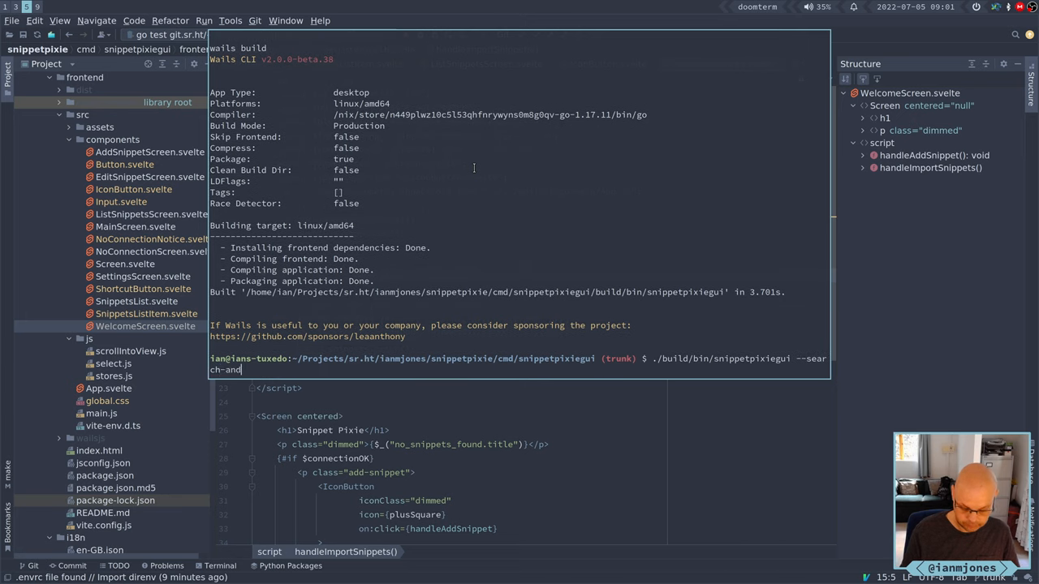
{"action": "type", "text": "-paste"}
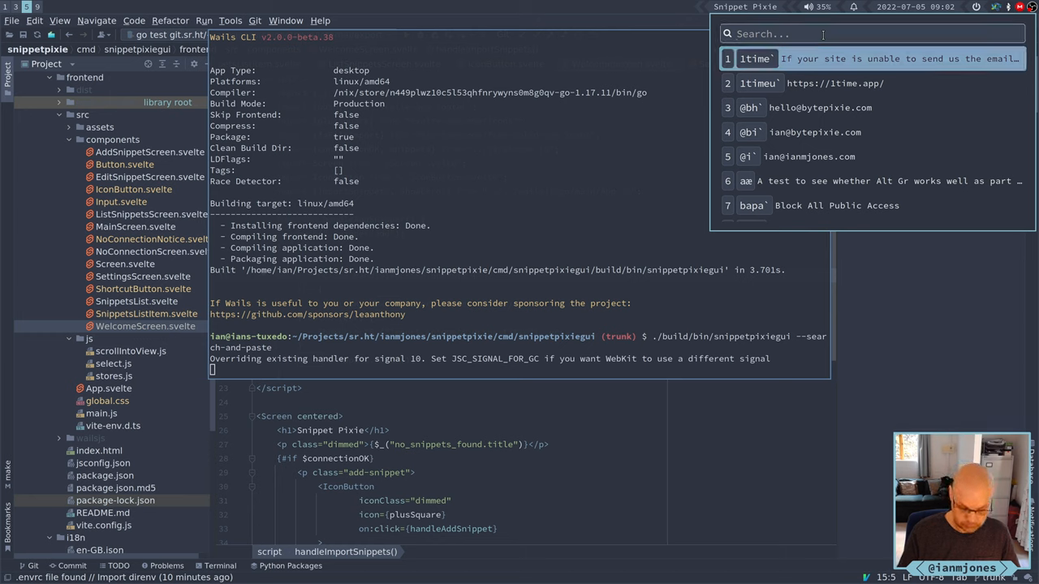
Search snippets for 'wibb', then click away from the popup
{"action": "type", "text": "wibb"}
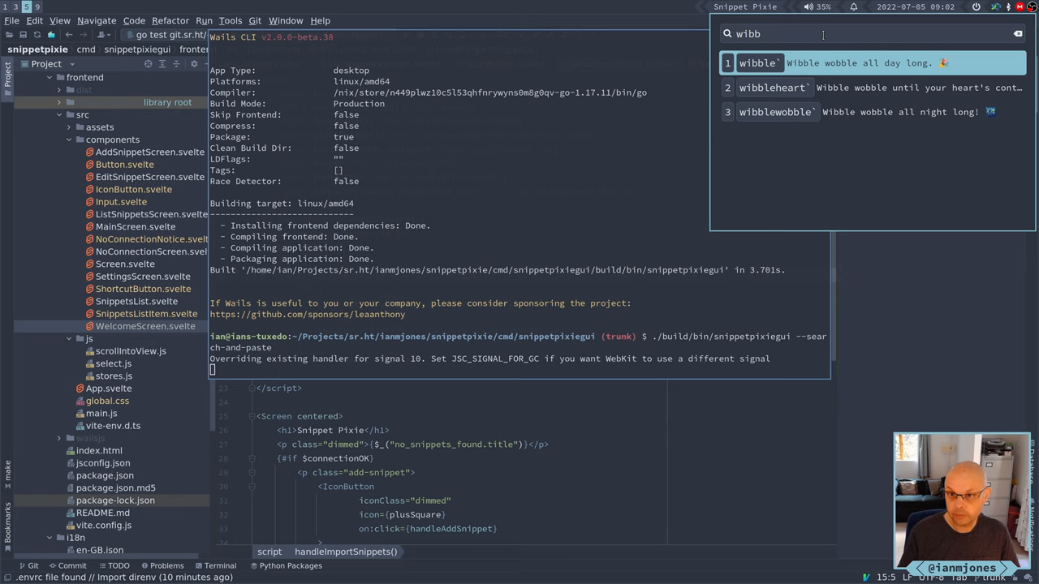
{"action": "left_click", "coordinate": [759, 62]}
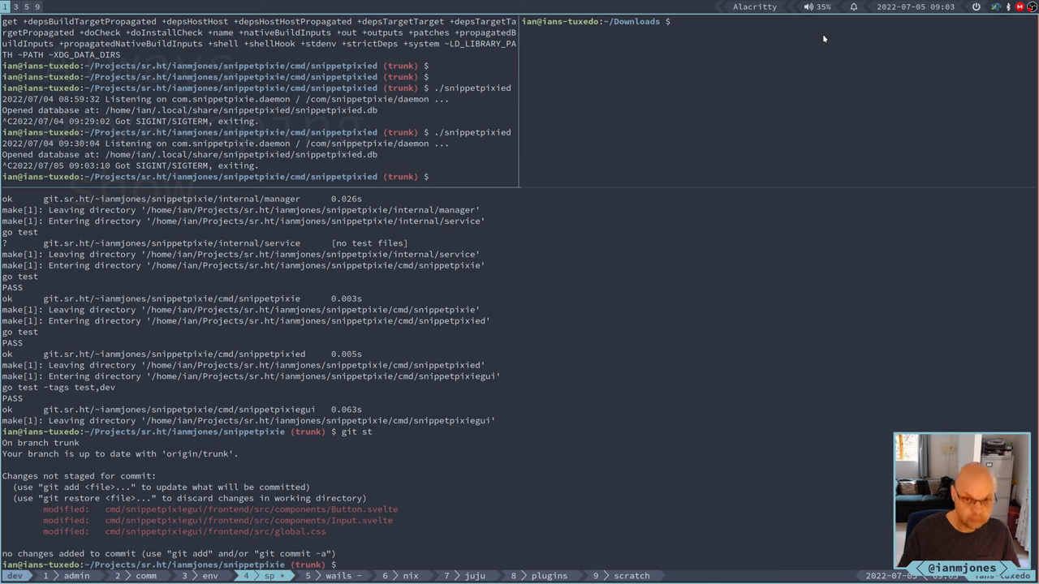
List snippets-2022-06-27.json in Downloads and delete /home/ian/.local/share/snippetpixied.db
{"action": "type", "text": "ls -l ~/Downloads/"}
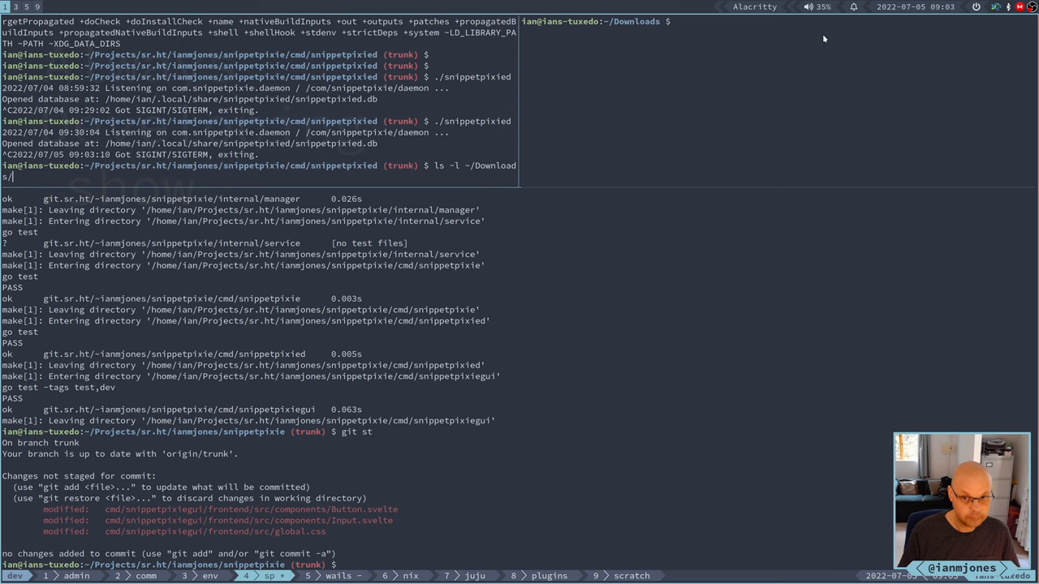
{"action": "type", "text": "snippets-2022-06-27.json"}
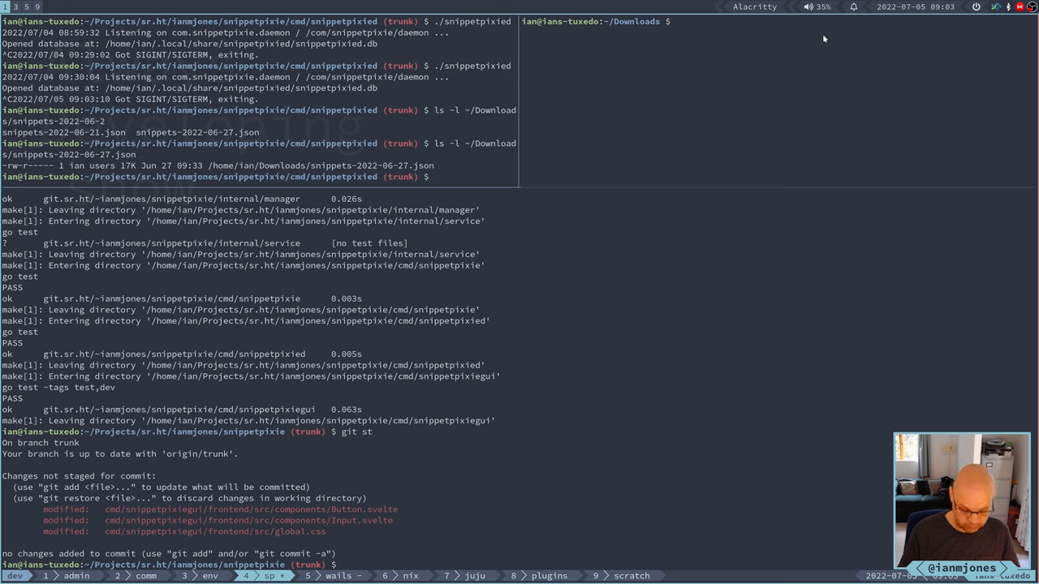
{"action": "type", "text": "rm"}
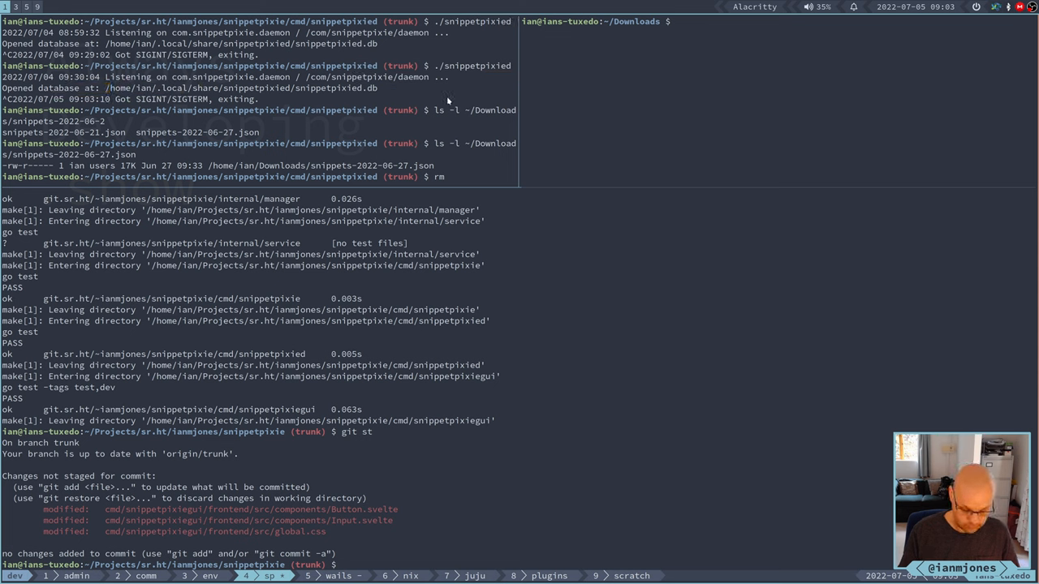
{"action": "type", "text": "/home/ian/.local/share/snippetpixied.db"}
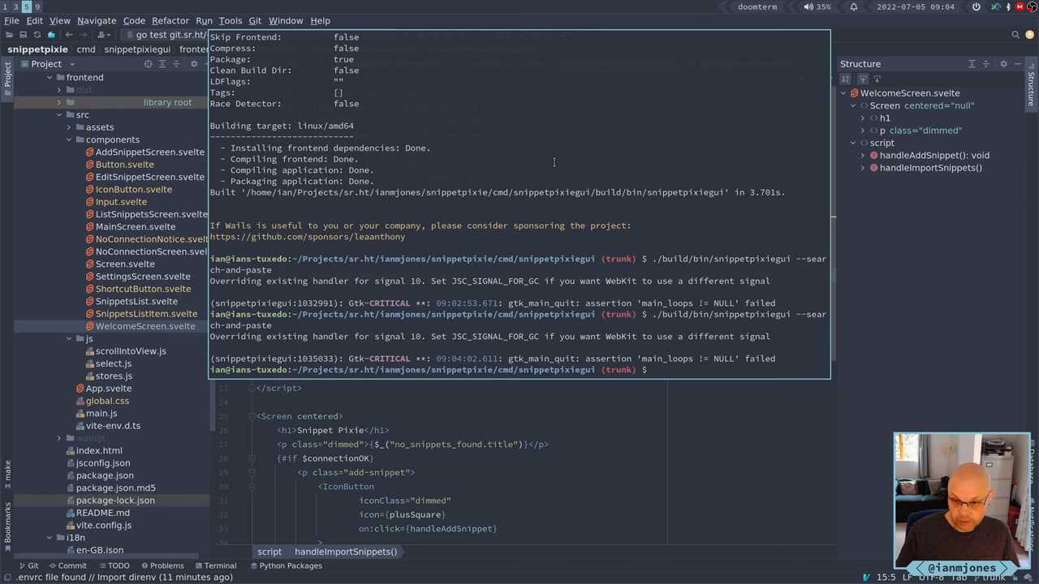
Run wails dev from the floating terminal
{"action": "type", "text": "wai"}
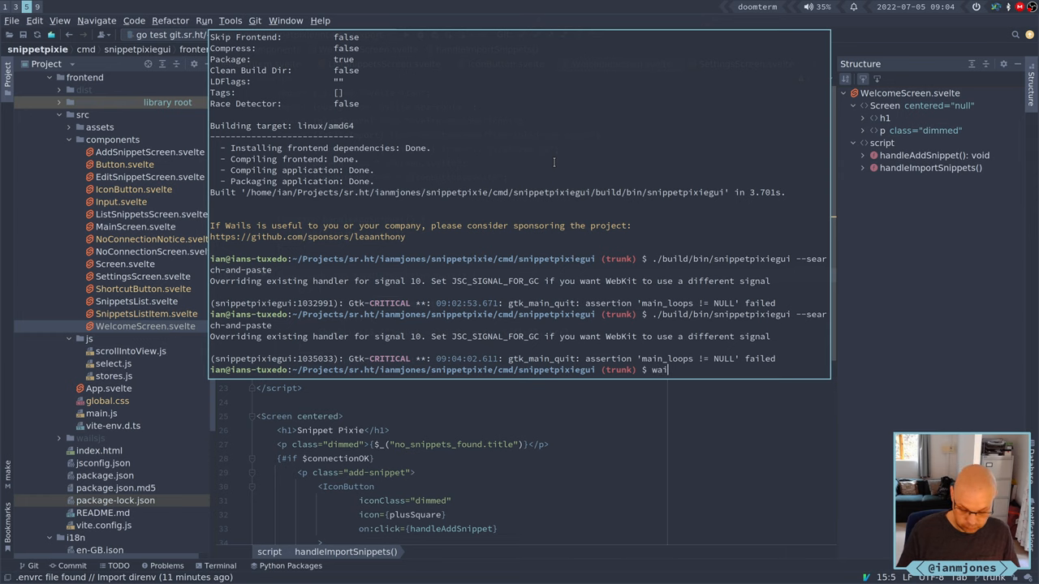
{"action": "key", "text": "Return"}
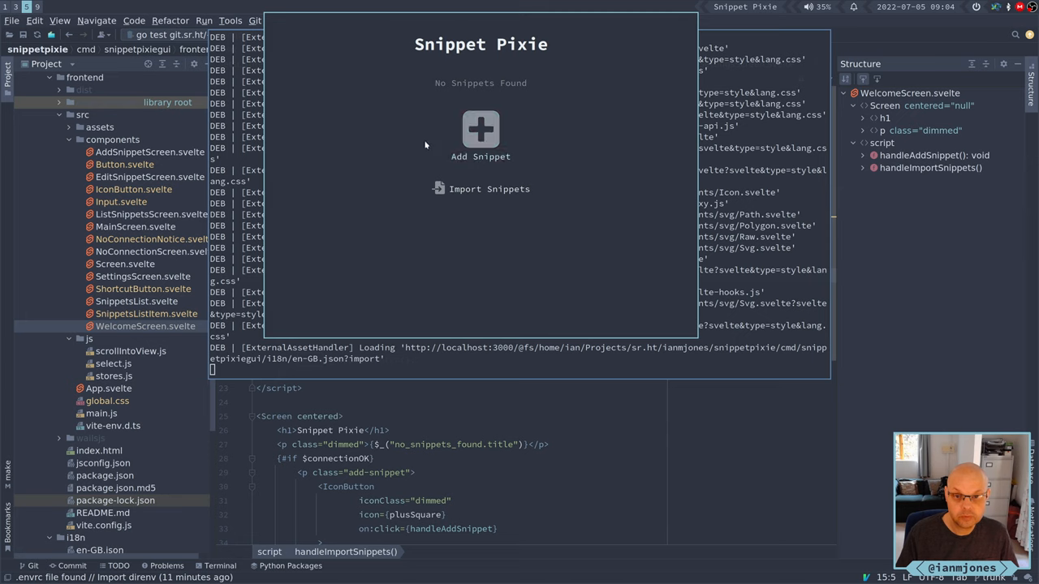
{"action": "mouse_move", "coordinate": [480, 130]}
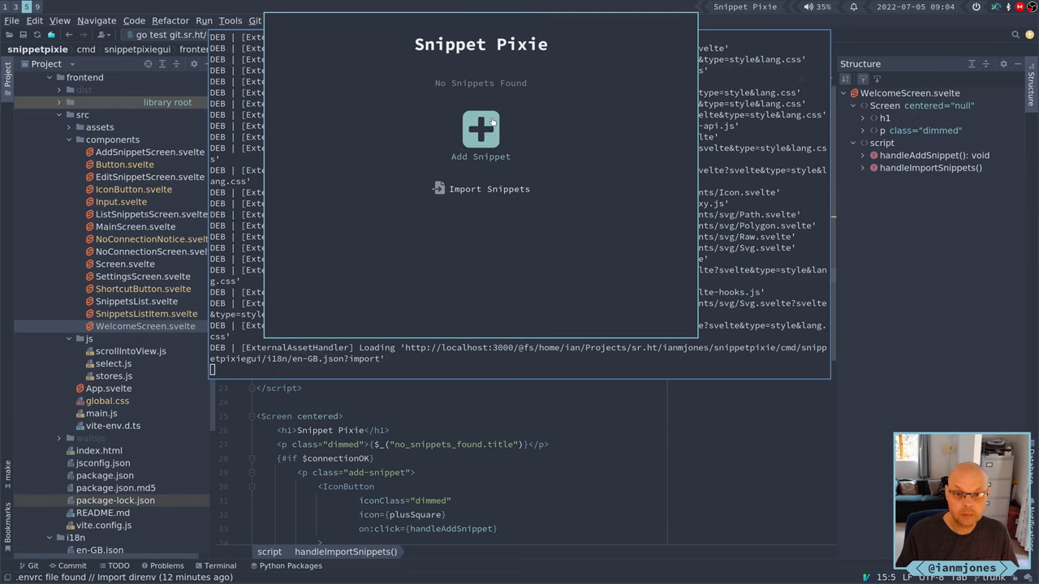
Choose Import Snippets on the No Snippets Found screen to open the file chooser
{"action": "left_click", "coordinate": [489, 188]}
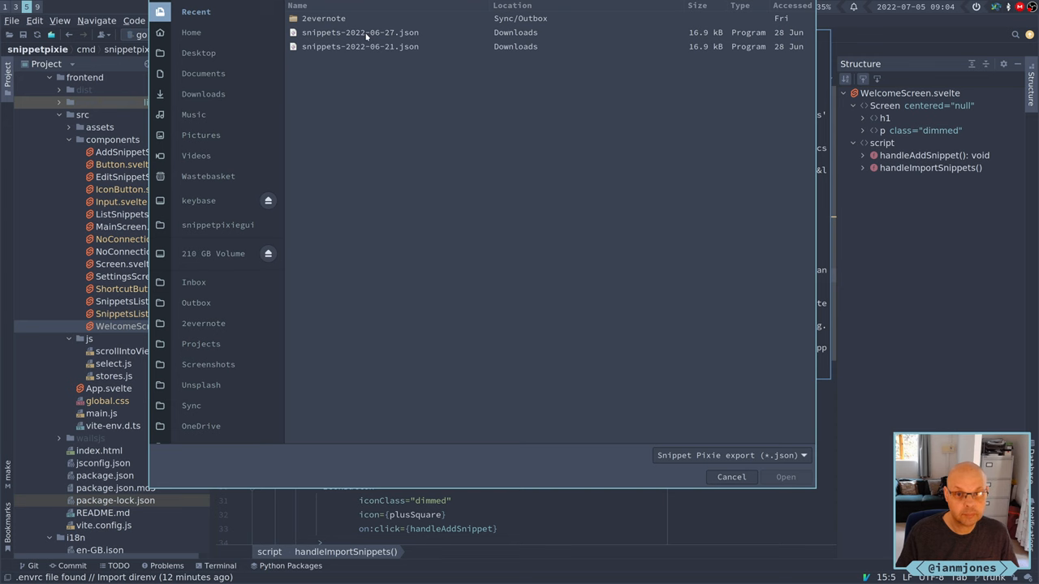
Import snippets-2022-06-27.json and dismiss the 91-snippets success dialog
{"action": "left_click", "coordinate": [784, 476]}
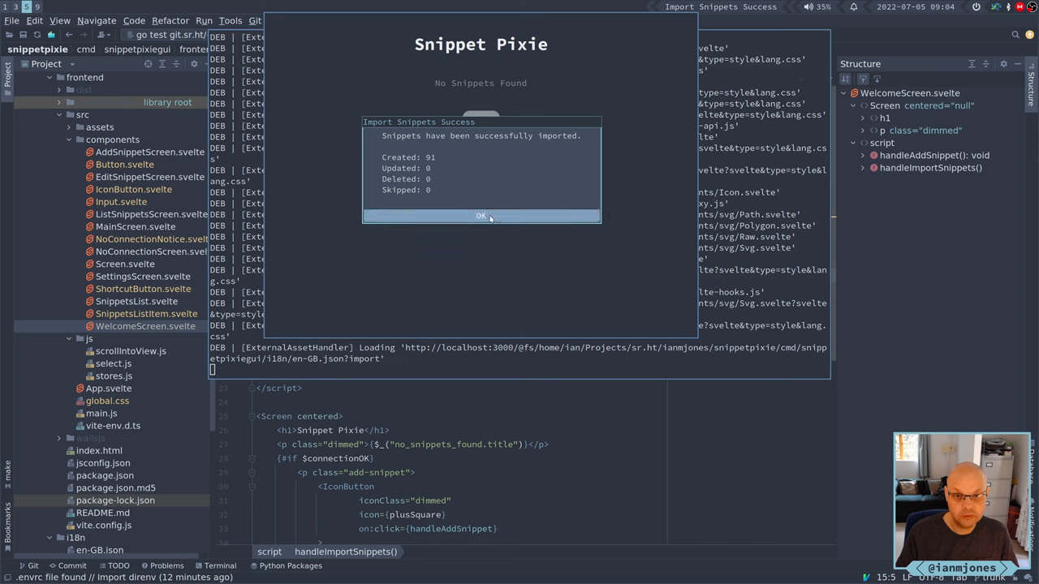
{"action": "left_click", "coordinate": [480, 216]}
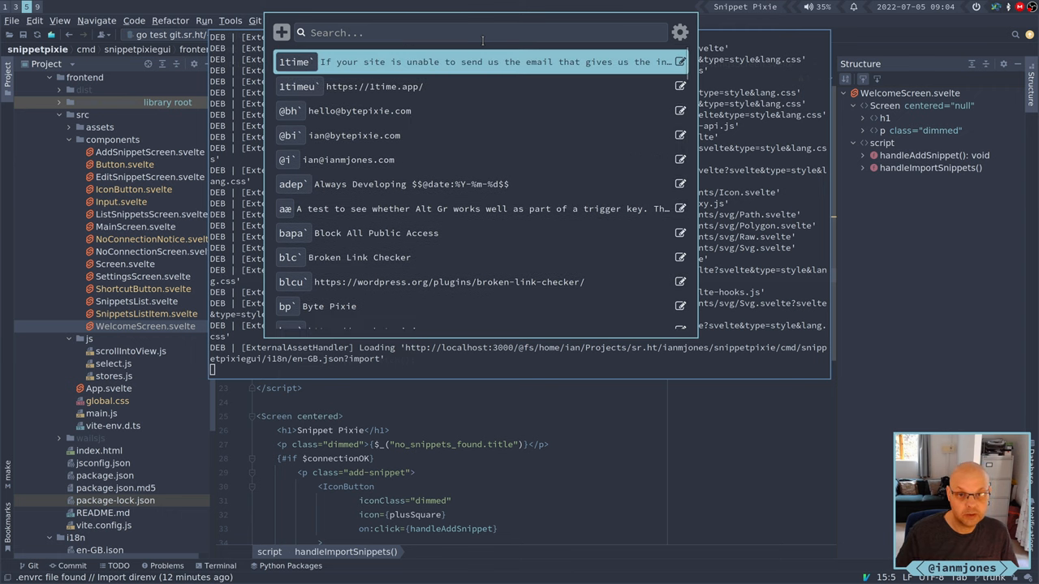
Scroll the imported snippet list past entries like bsig, clip and cp
{"action": "scroll", "scroll_direction": "down", "scroll_amount": 3}
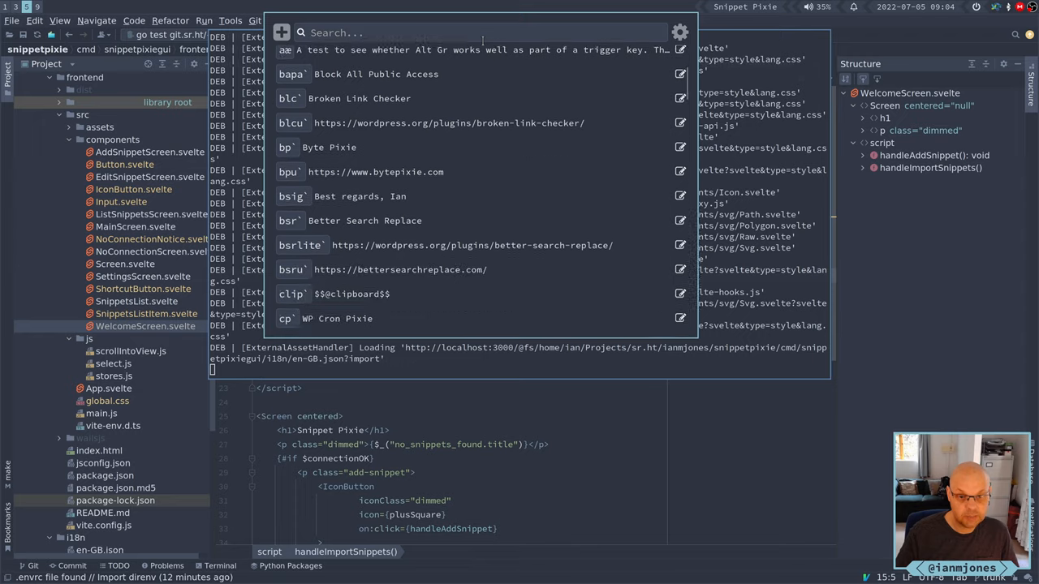
{"action": "scroll", "scroll_direction": "down", "scroll_amount": 3}
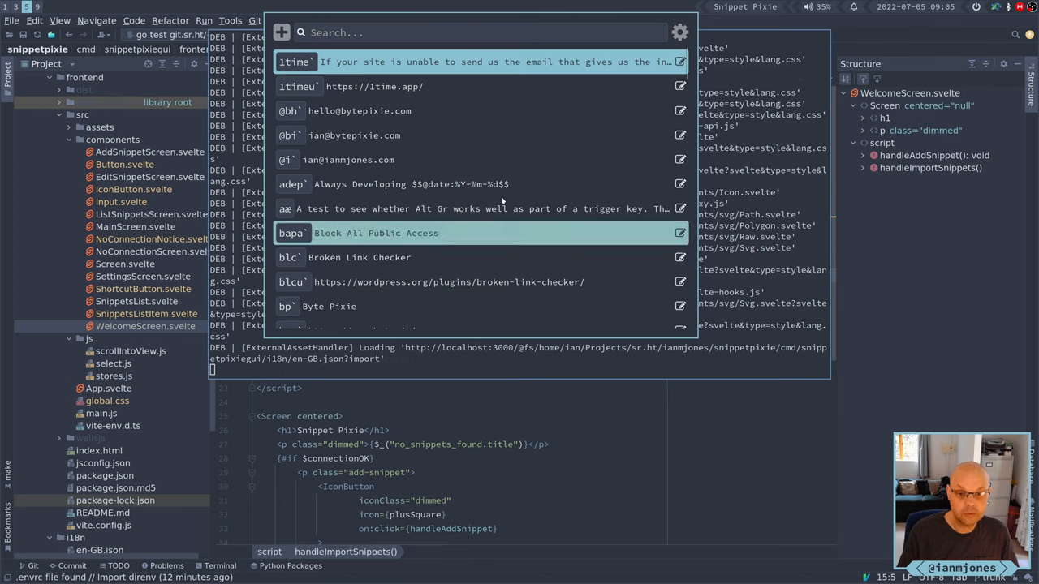
{"action": "mouse_move", "coordinate": [481, 131]}
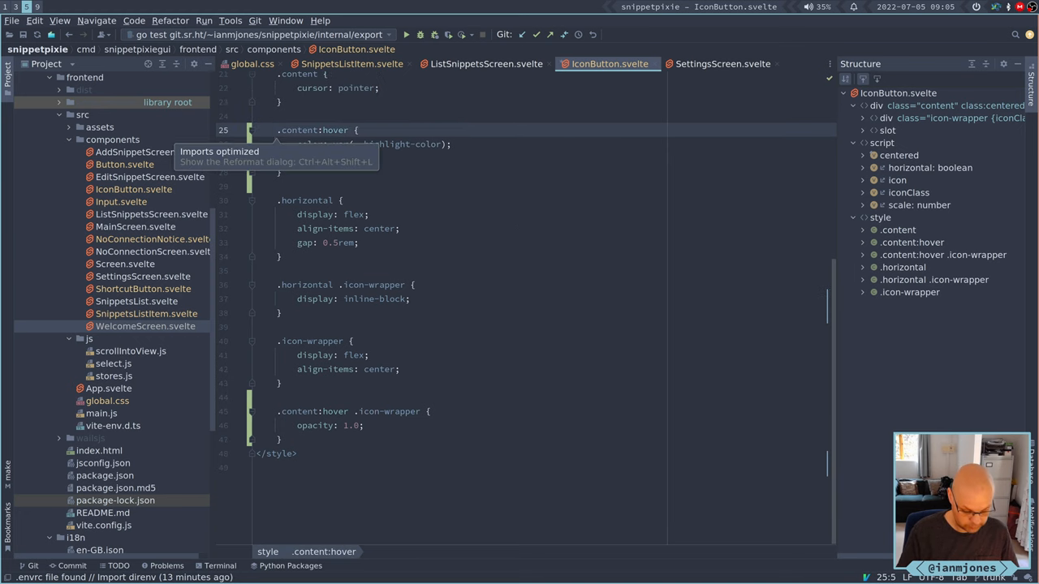
Close the IconButton, ListSnippetsScreen and SettingsScreen tabs, bringing global.css to the front
{"action": "left_click", "coordinate": [486, 64]}
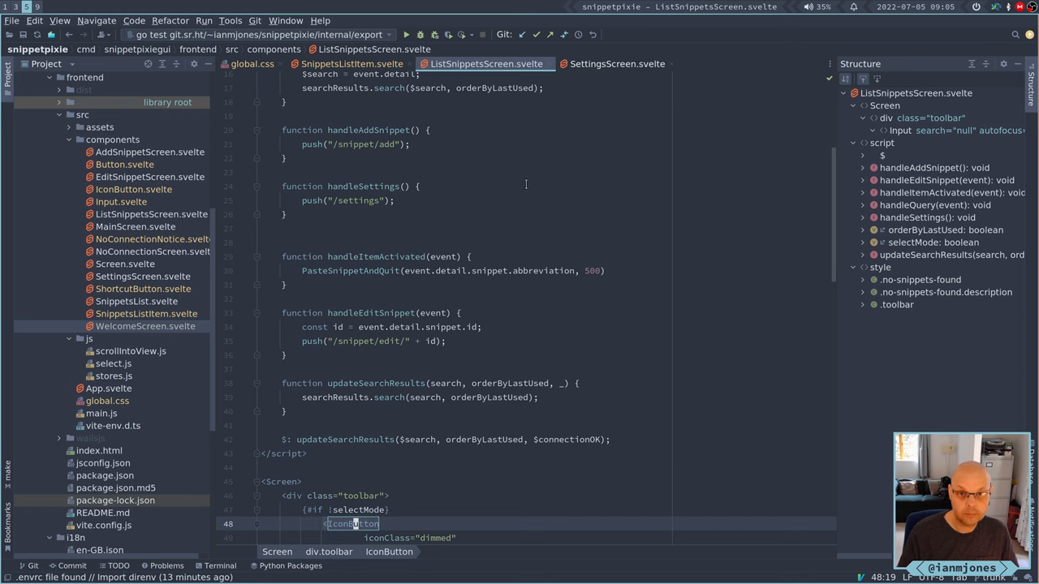
{"action": "left_click", "coordinate": [352, 63]}
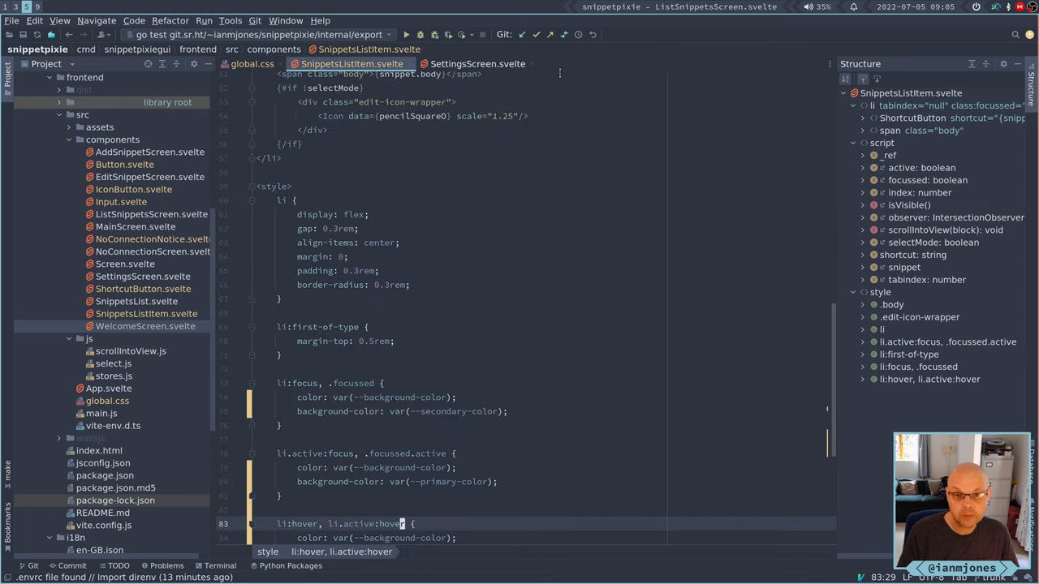
{"action": "left_click", "coordinate": [478, 63]}
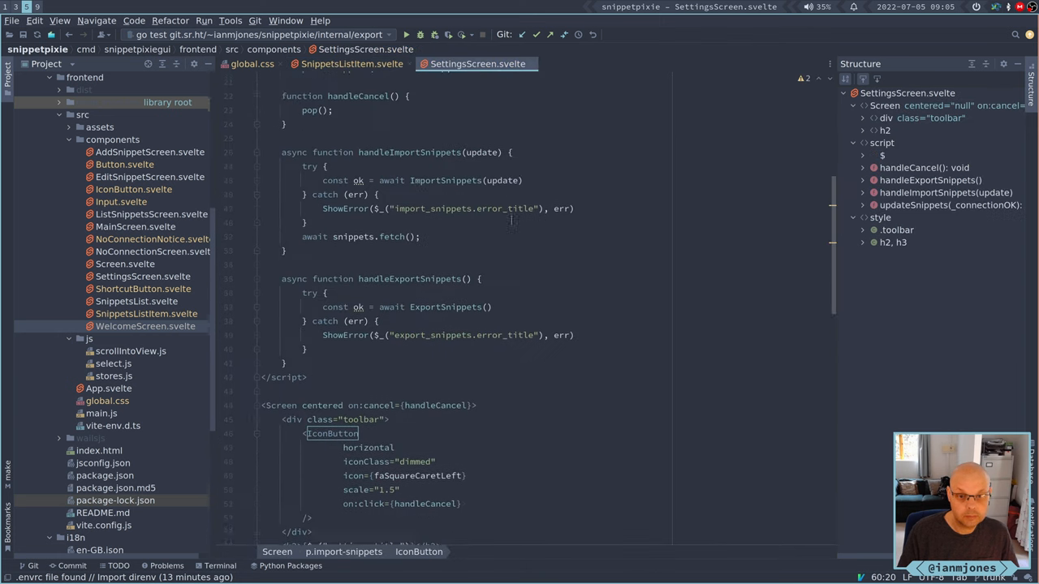
{"action": "left_click", "coordinate": [352, 64]}
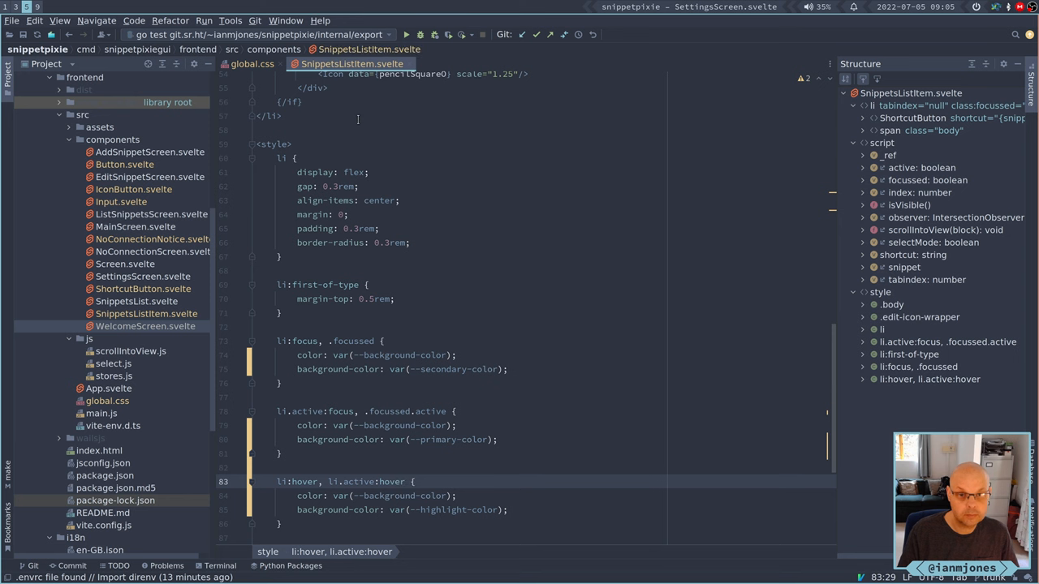
{"action": "scroll", "scroll_direction": "down", "scroll_amount": 3}
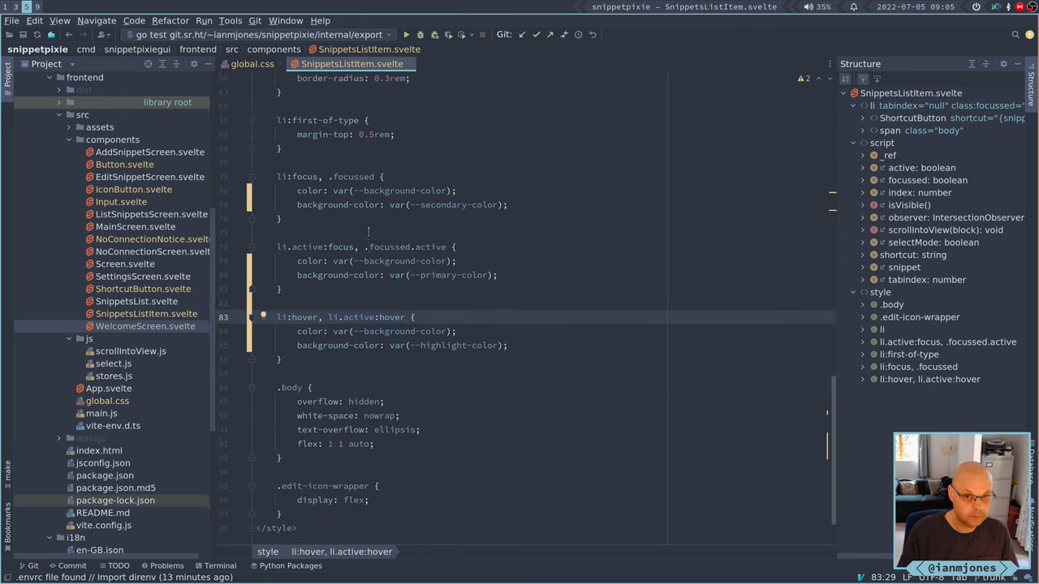
{"action": "scroll", "scroll_direction": "down", "scroll_amount": 3}
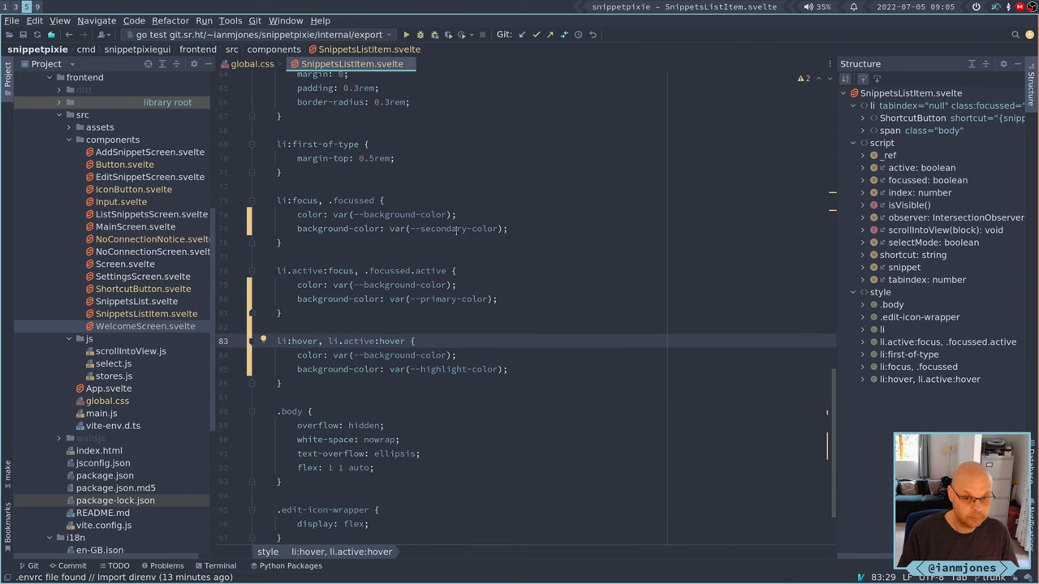
{"action": "left_click", "coordinate": [252, 64]}
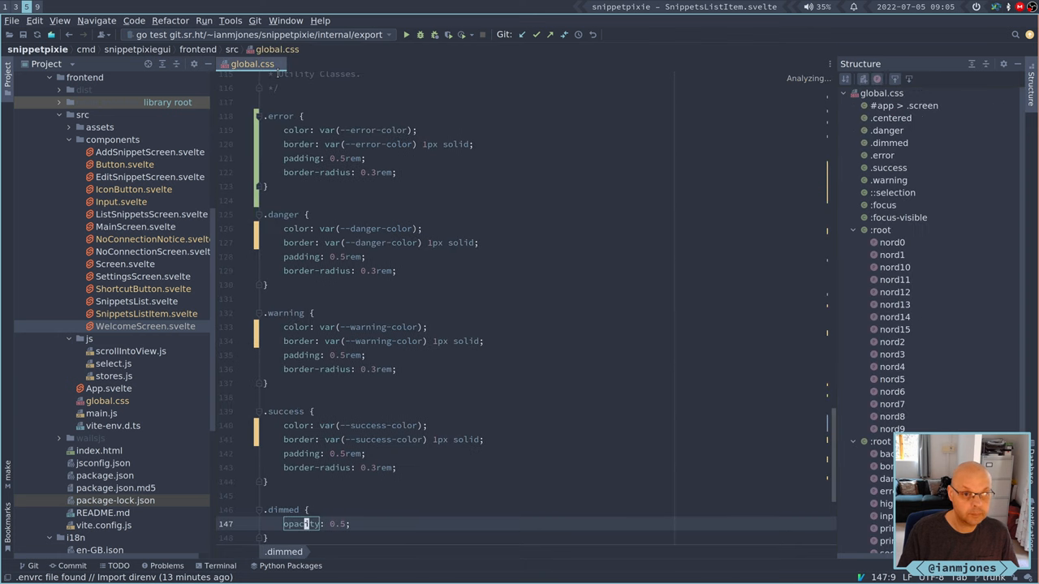
{"action": "scroll", "scroll_direction": "down", "scroll_amount": 3}
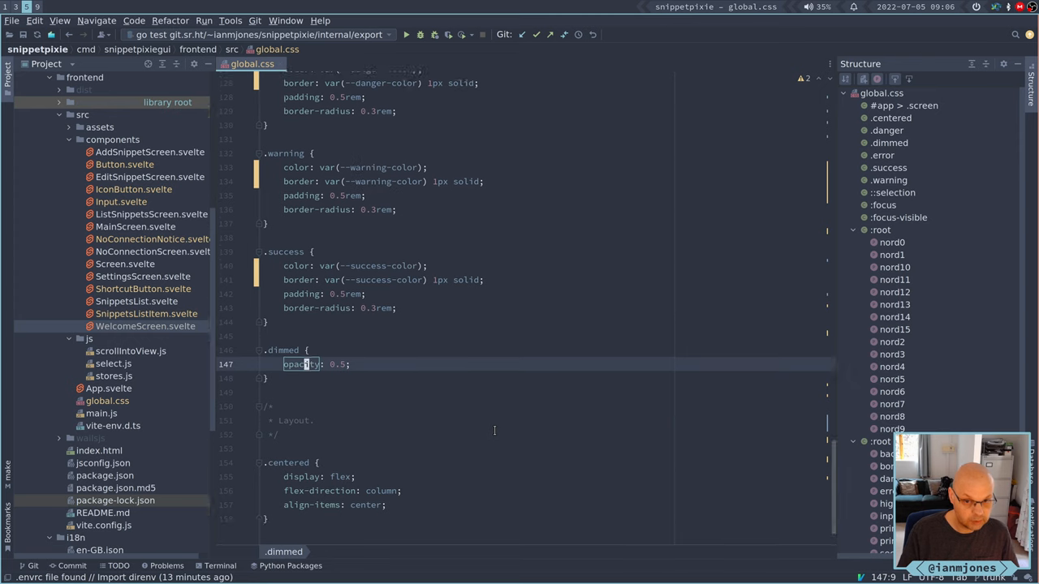
{"action": "scroll", "scroll_direction": "down", "scroll_amount": 3}
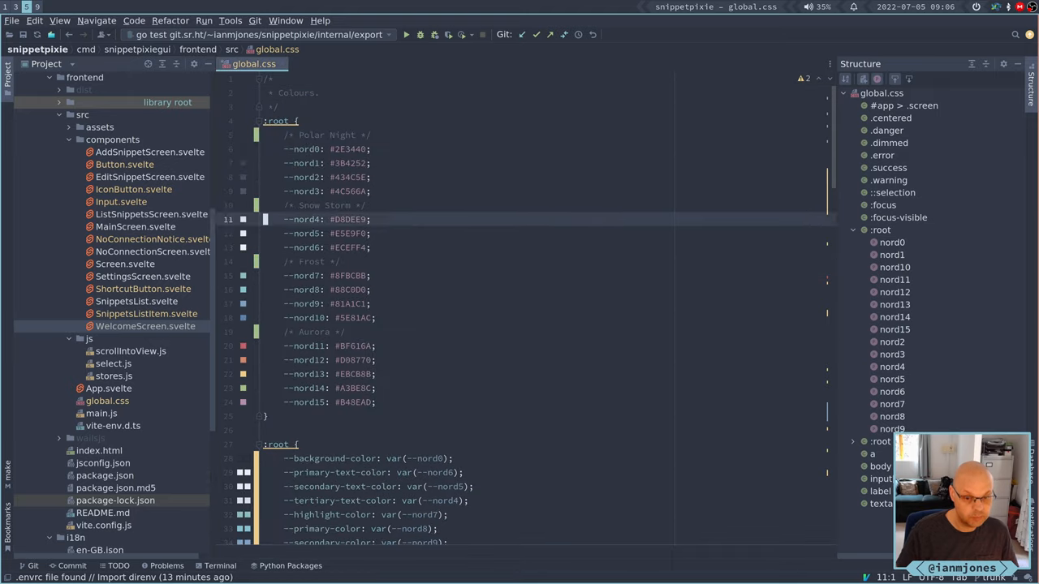
{"action": "scroll", "scroll_direction": "down", "scroll_amount": 3}
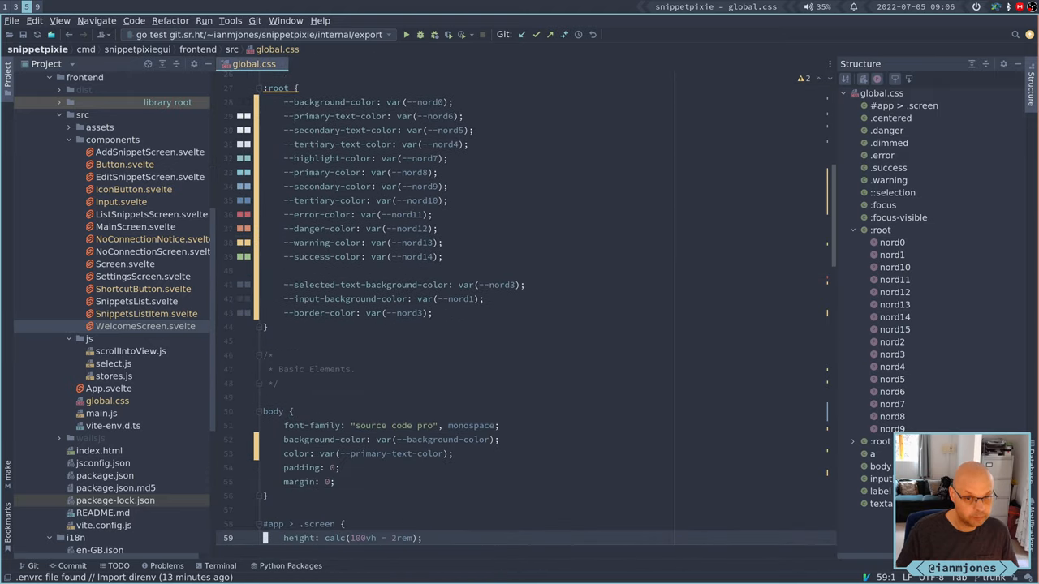
{"action": "scroll", "scroll_direction": "down", "scroll_amount": 3}
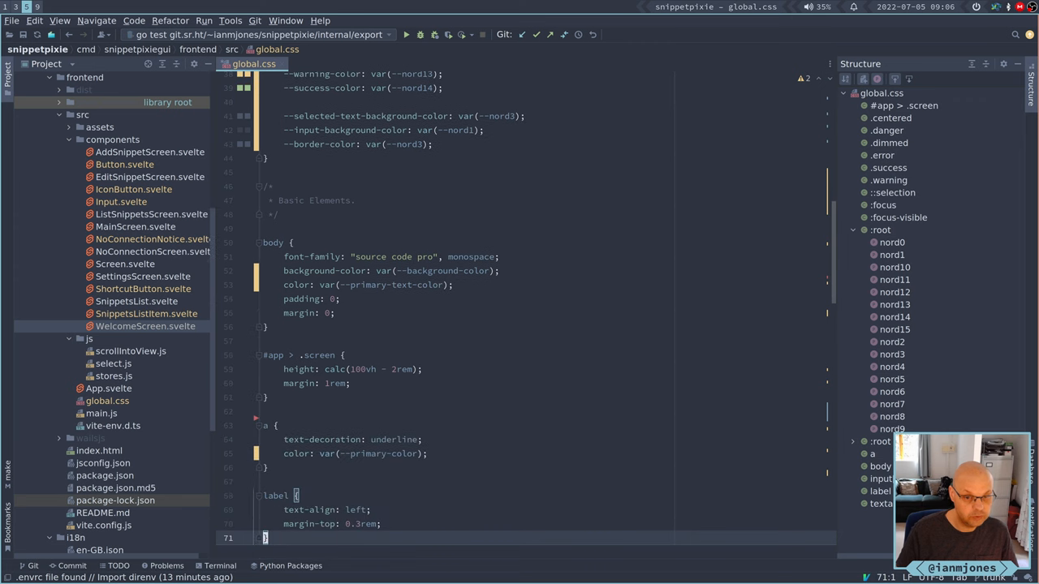
{"action": "scroll", "scroll_direction": "down", "scroll_amount": 3}
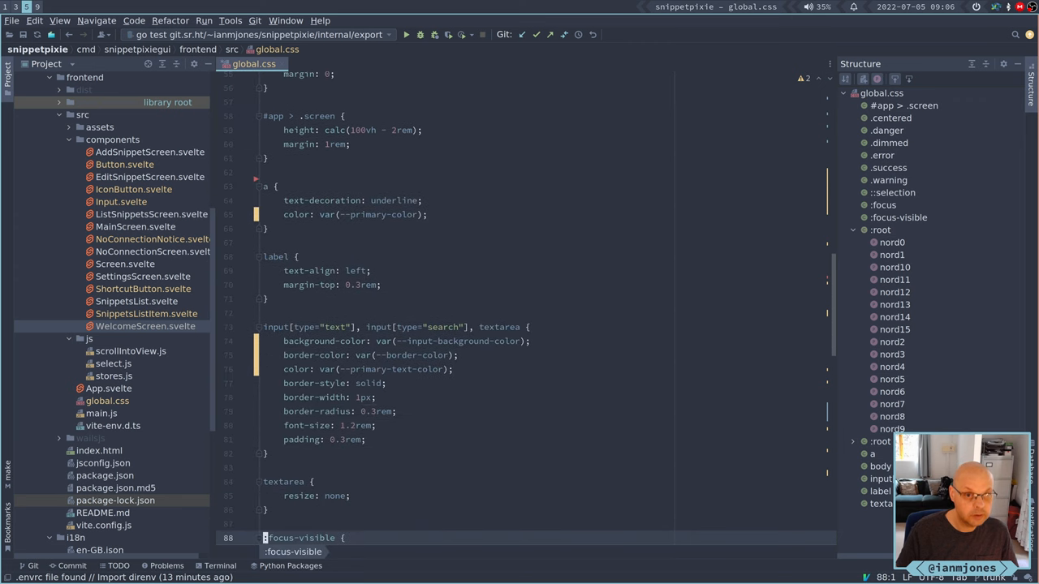
{"action": "scroll", "scroll_direction": "down", "scroll_amount": 3}
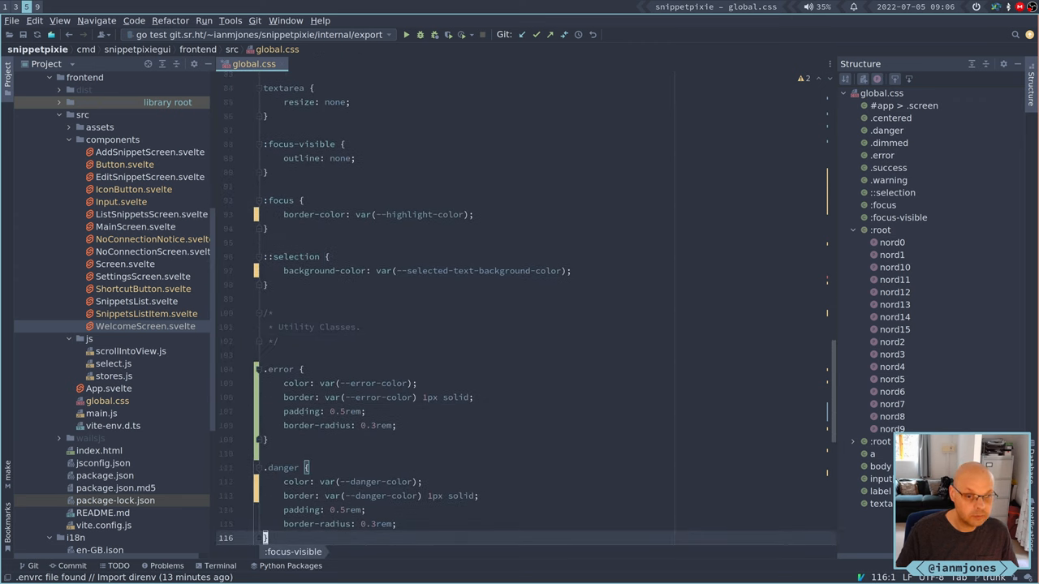
{"action": "scroll", "scroll_direction": "down", "scroll_amount": 3}
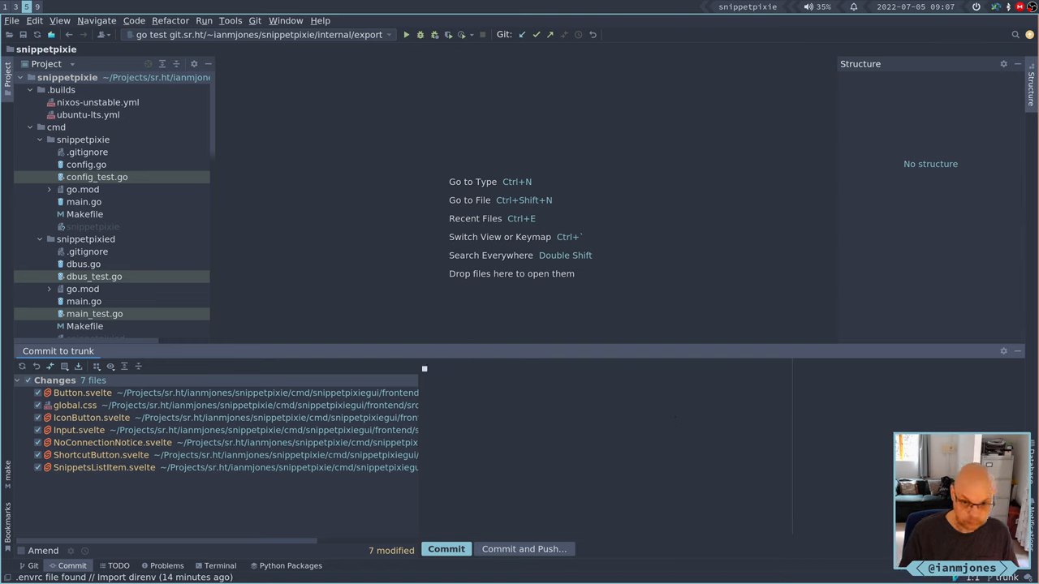
Write the commit message 'Update colours to use Nord theme more consistantly.'
{"action": "type", "text": "Fix tests for snippetpixiegui."}
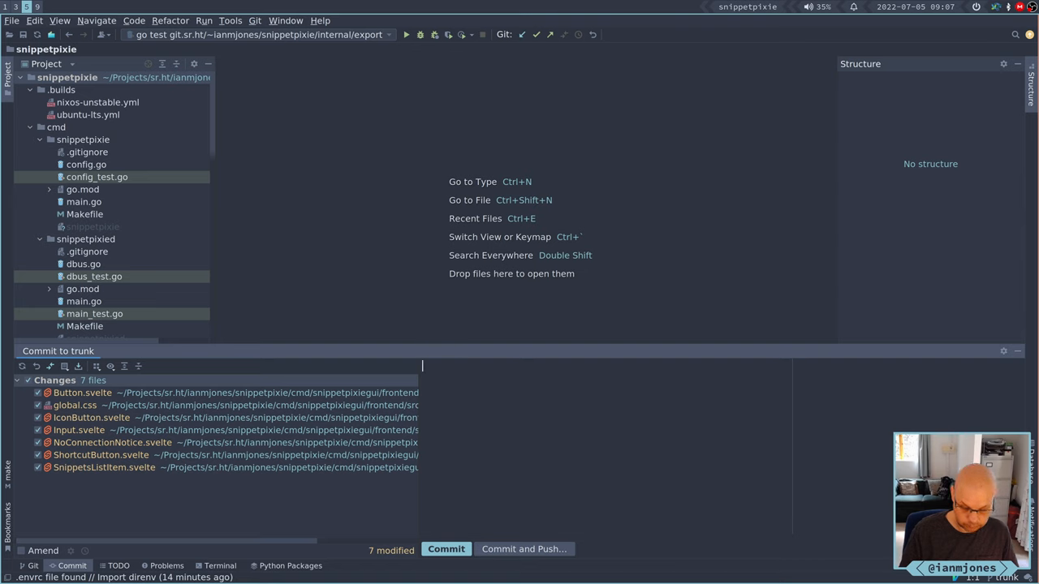
{"action": "type", "text": "Update"}
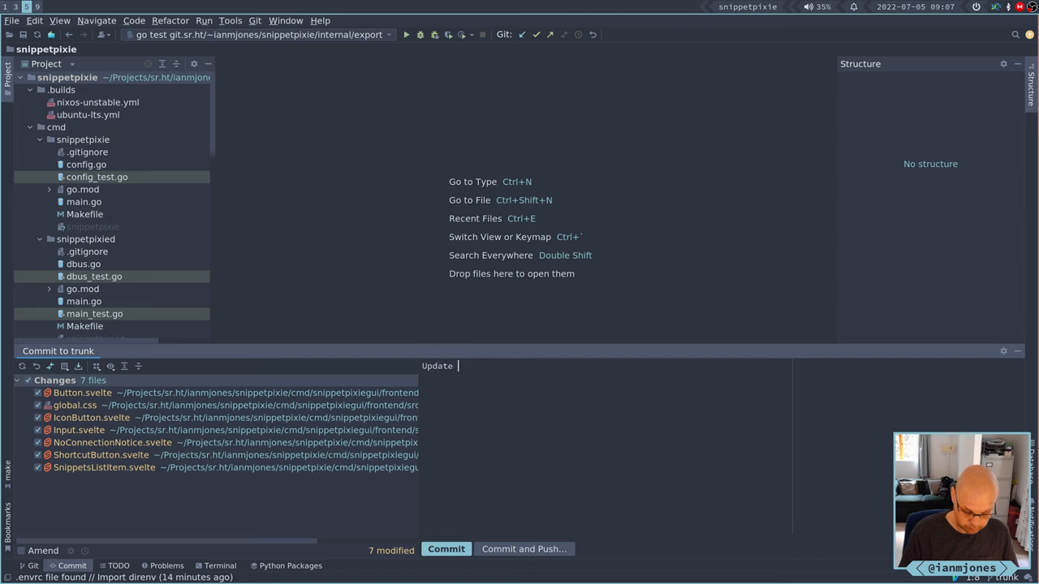
{"action": "type", "text": "col"}
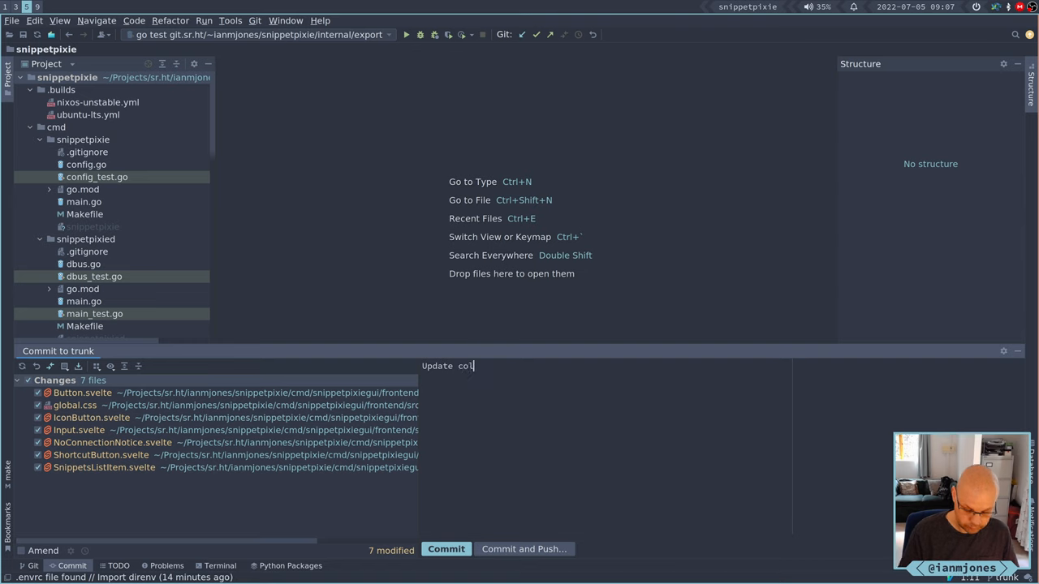
{"action": "type", "text": "ours to use"}
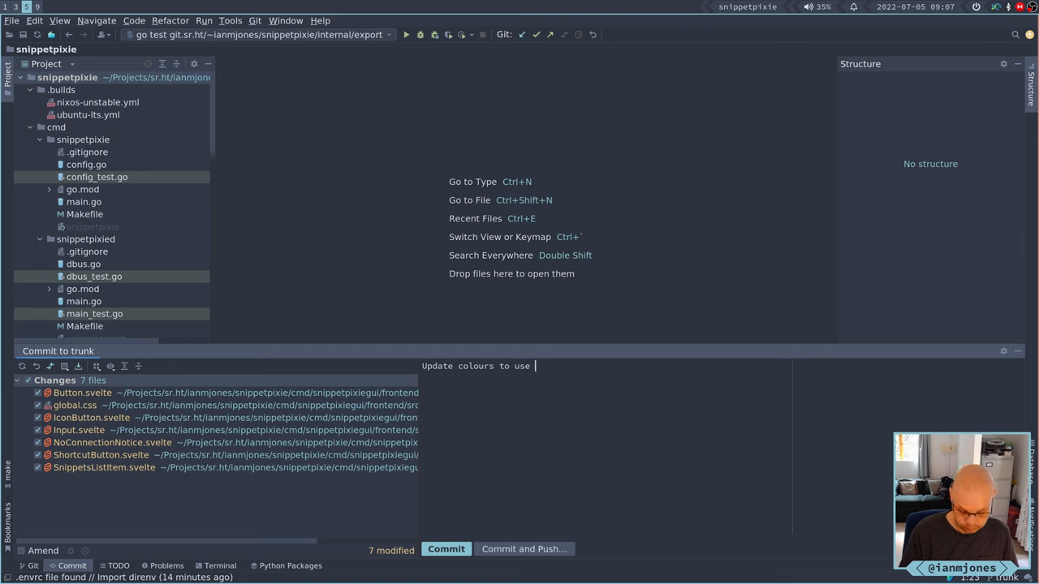
{"action": "type", "text": "more st"}
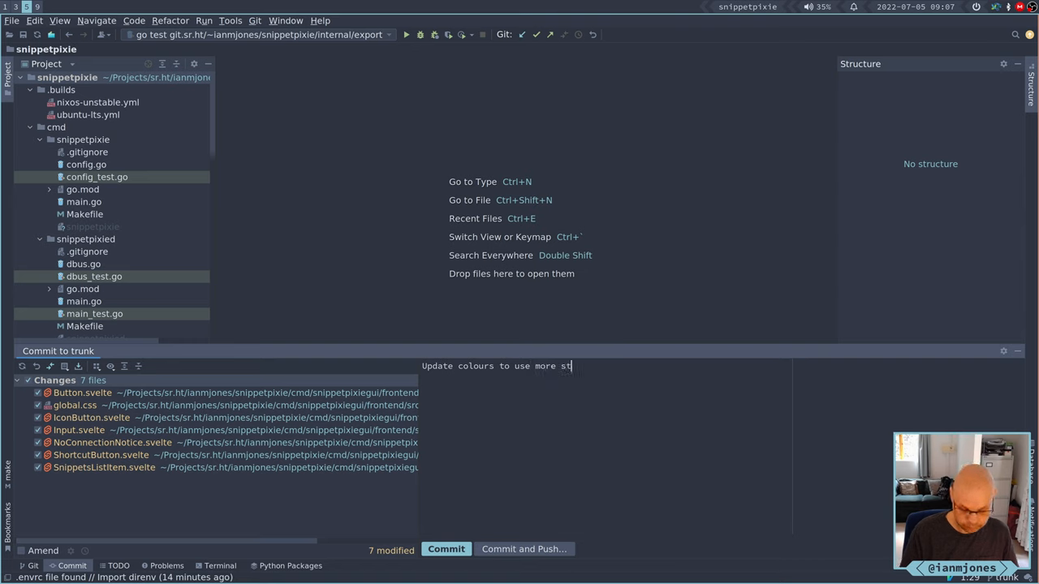
{"action": "key", "text": "BackSpace"}
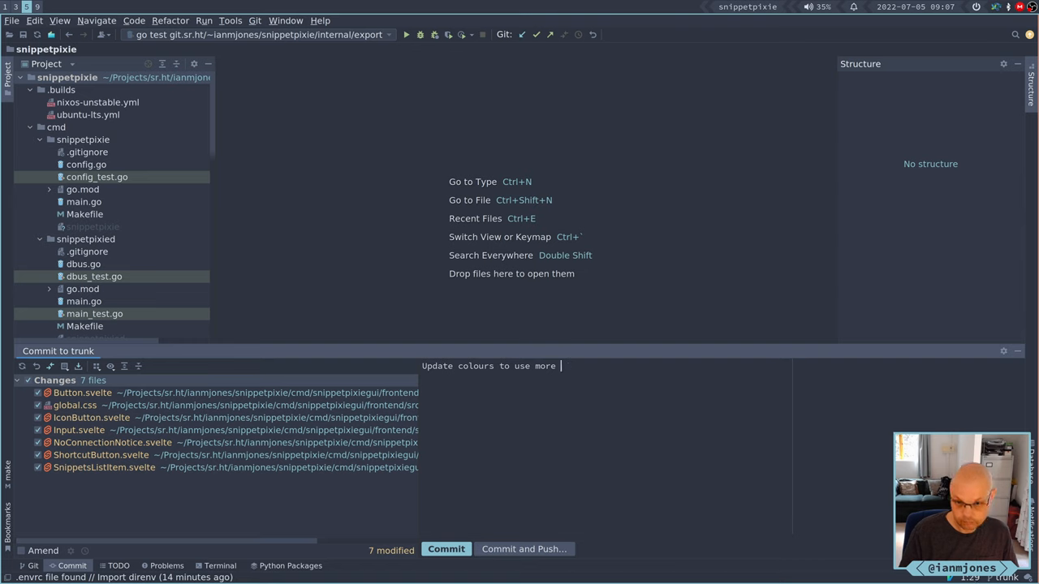
{"action": "key", "text": "BackSpace"}
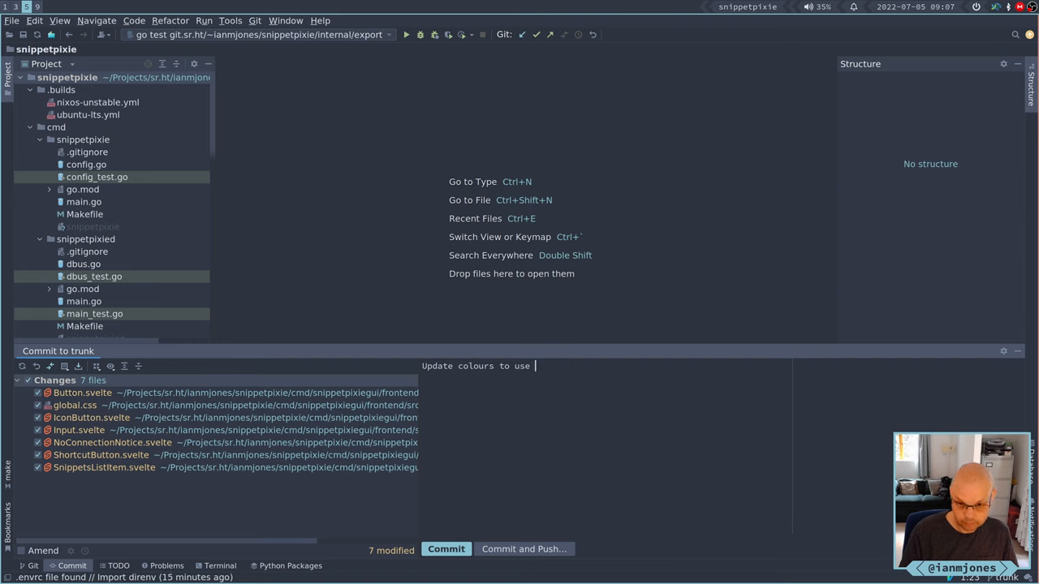
{"action": "type", "text": "Nord"}
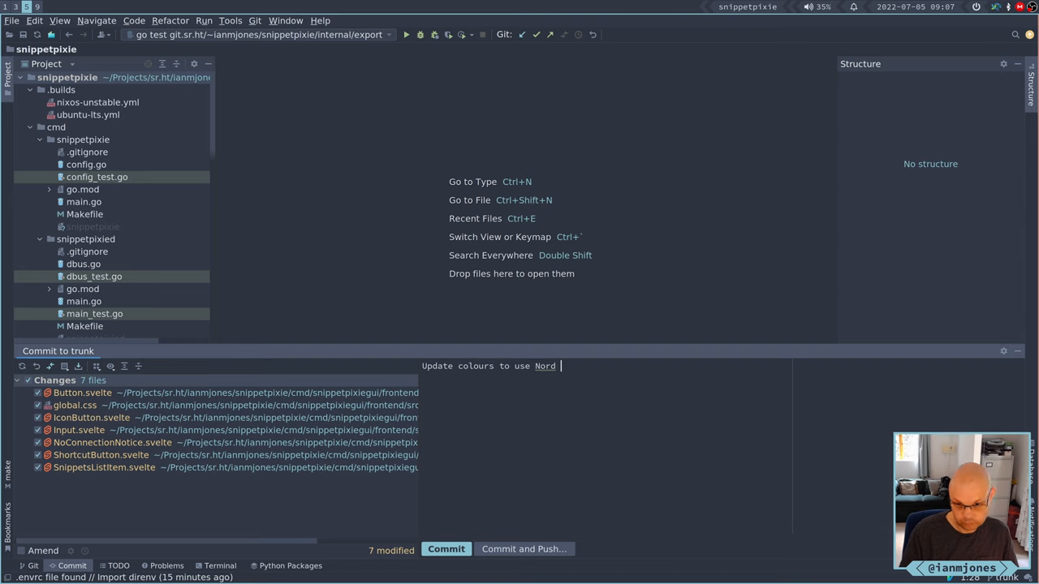
{"action": "type", "text": "theme"}
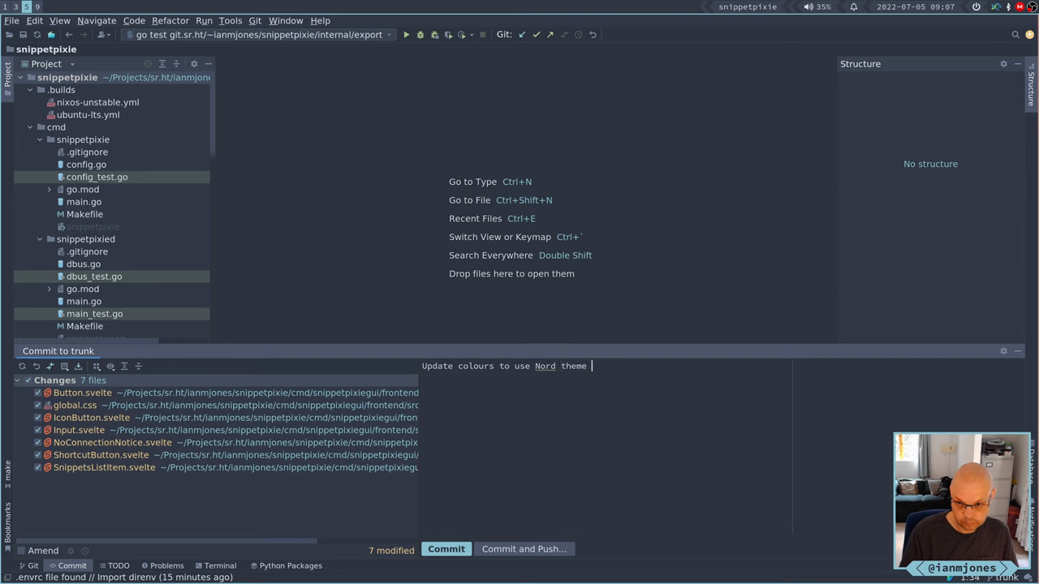
{"action": "type", "text": "more consist"}
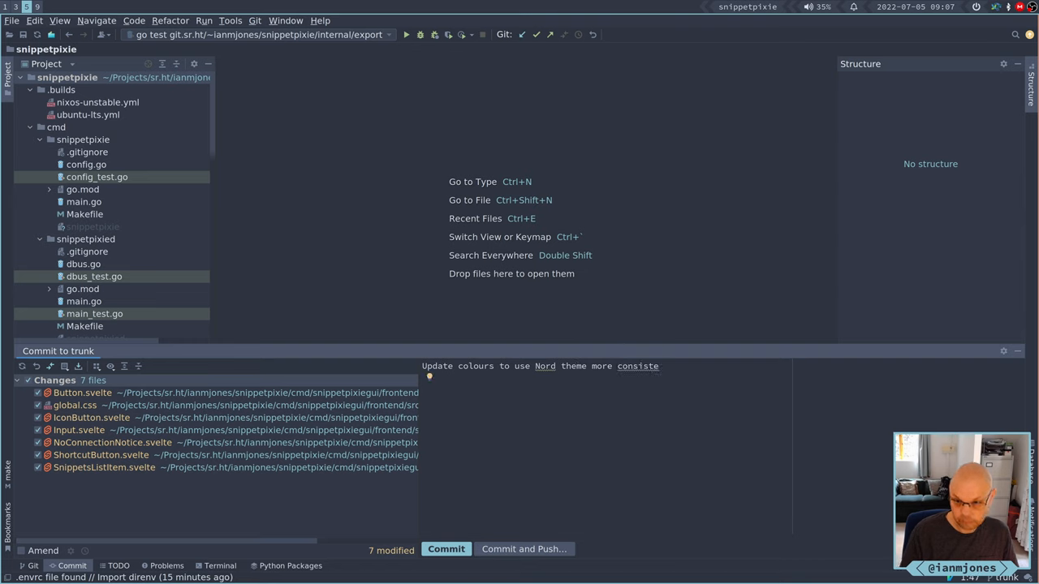
{"action": "type", "text": "ent"}
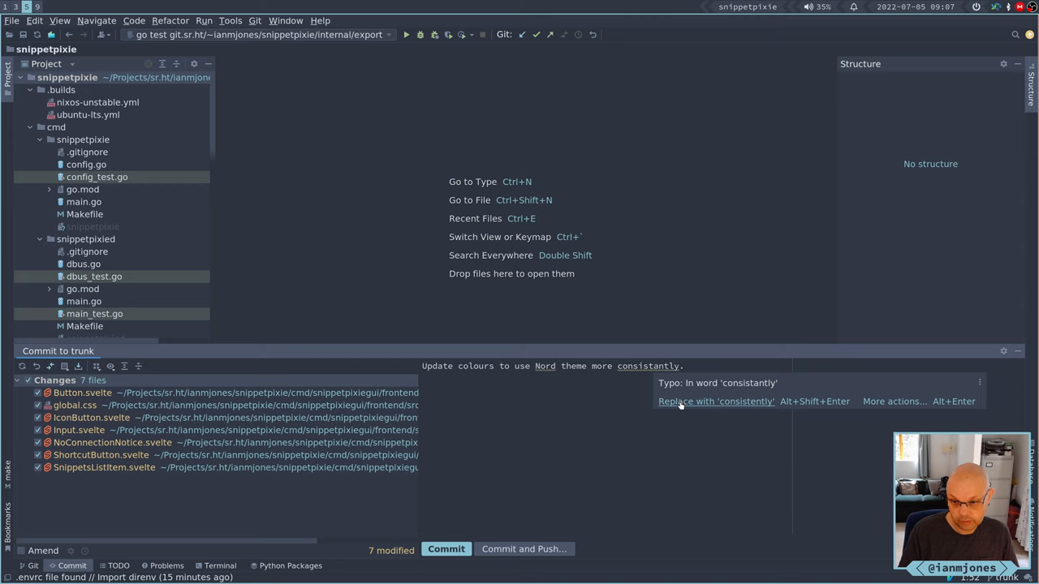
Correct 'consistently' in the commit message, commit the seven files, and push to origin/trunk
{"action": "left_click", "coordinate": [715, 400]}
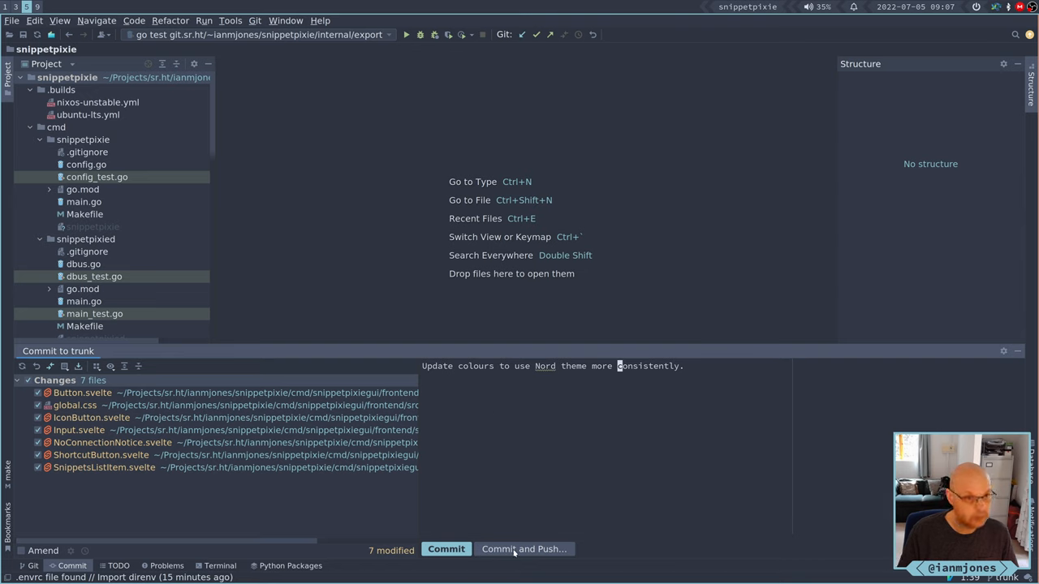
{"action": "left_click", "coordinate": [524, 548]}
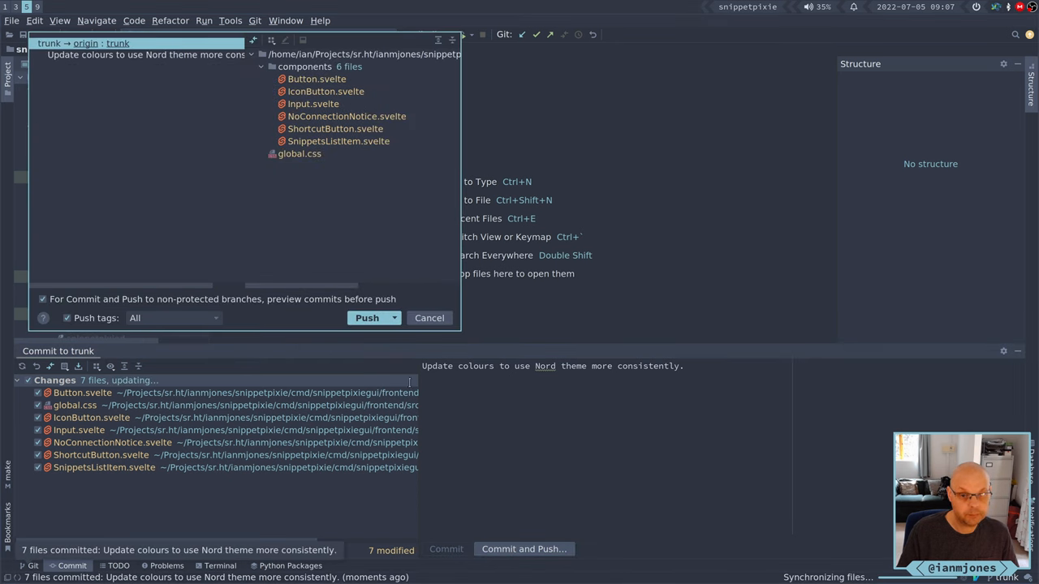
{"action": "left_click", "coordinate": [367, 317]}
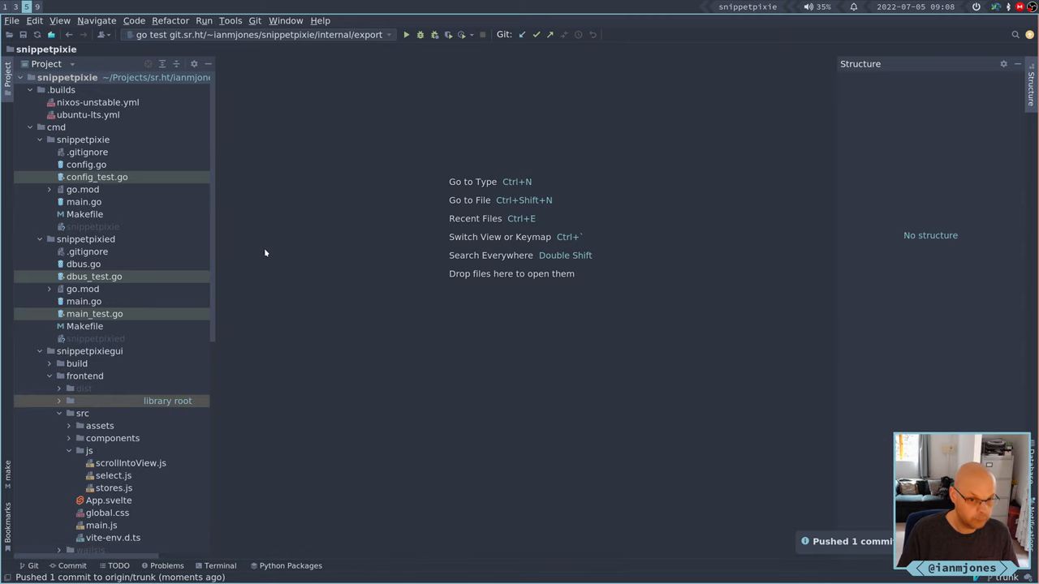
{"action": "left_click", "coordinate": [68, 77]}
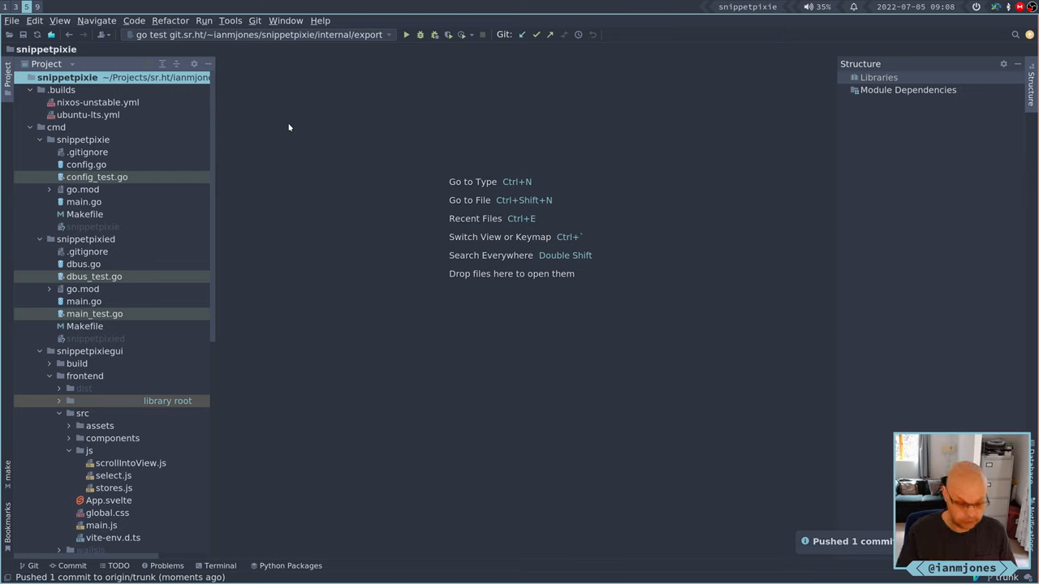
{"action": "mouse_move", "coordinate": [357, 318]}
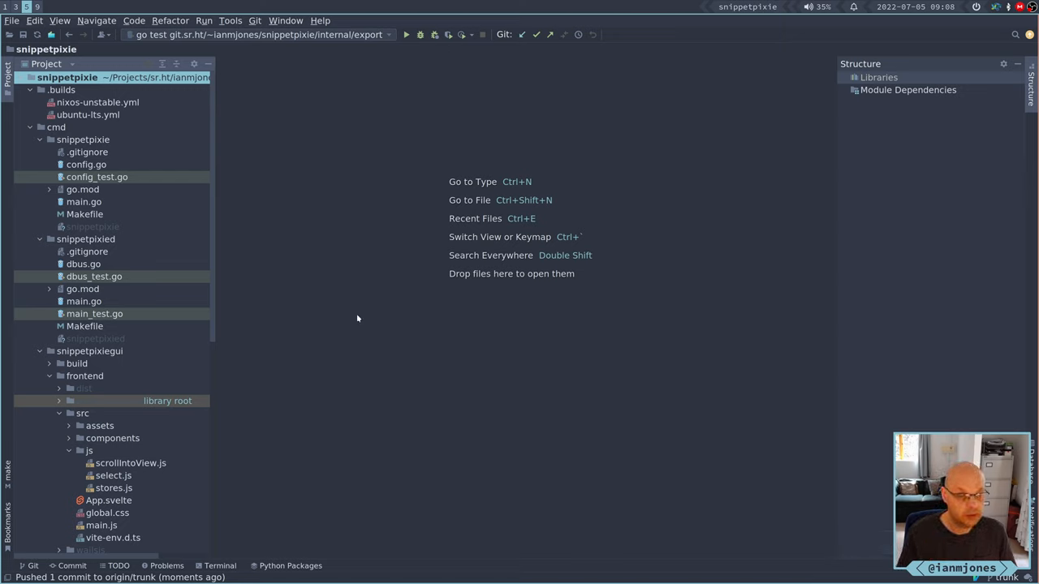